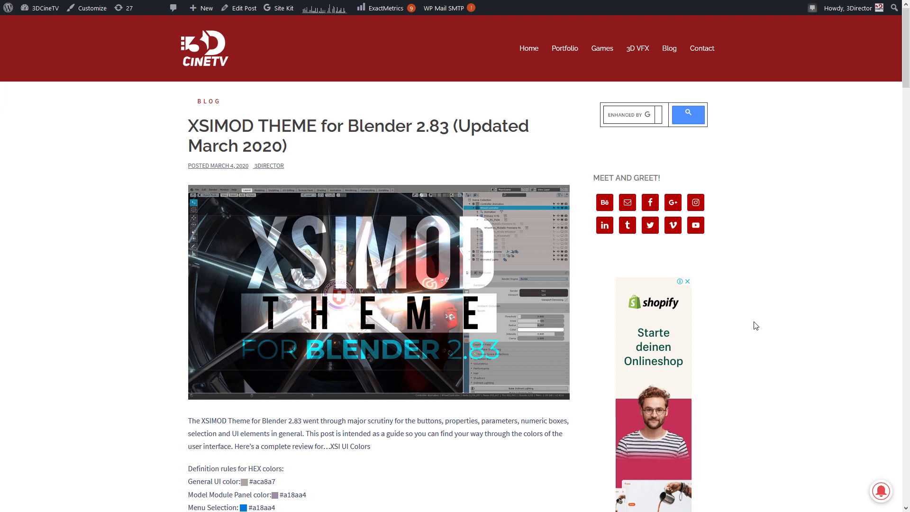
pyautogui.moveTo(478, 187)
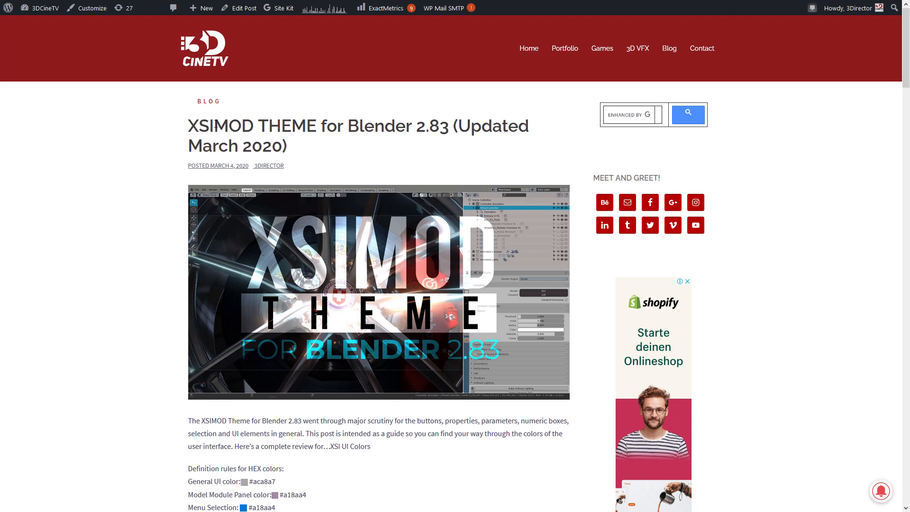
# Scroll to the end of the XSIMOD THEME post and go to page 2
pyautogui.scroll(-3)
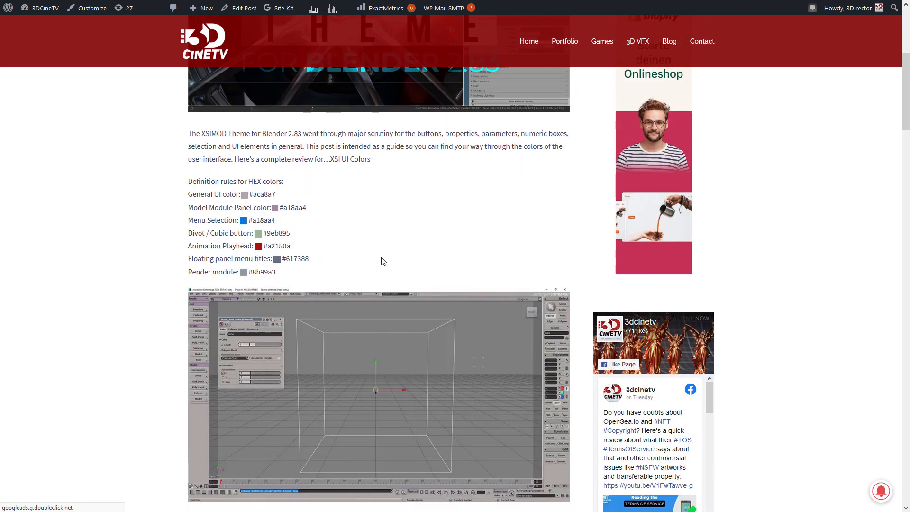
pyautogui.scroll(-3)
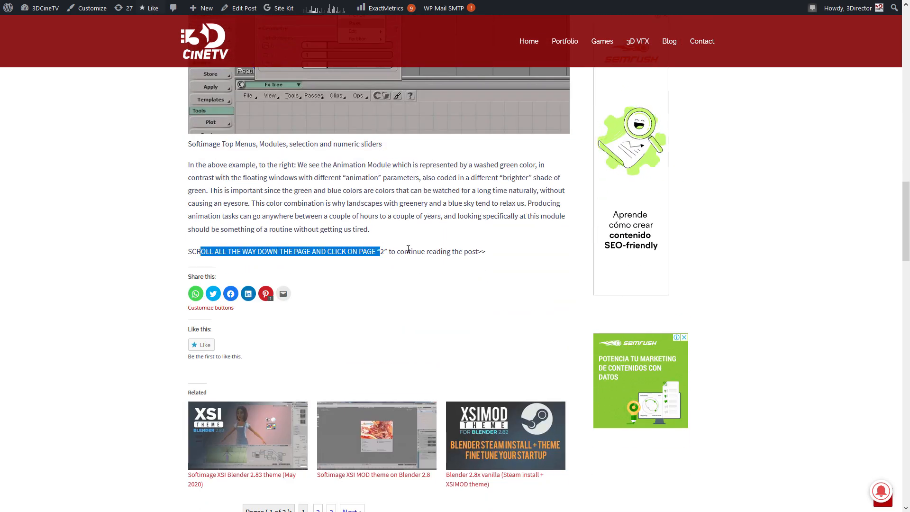
pyautogui.scroll(-3)
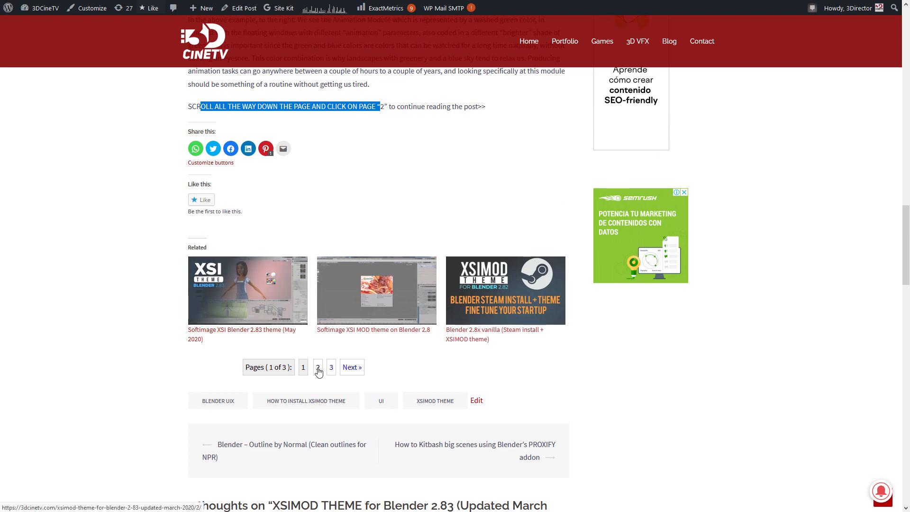
pyautogui.click(318, 367)
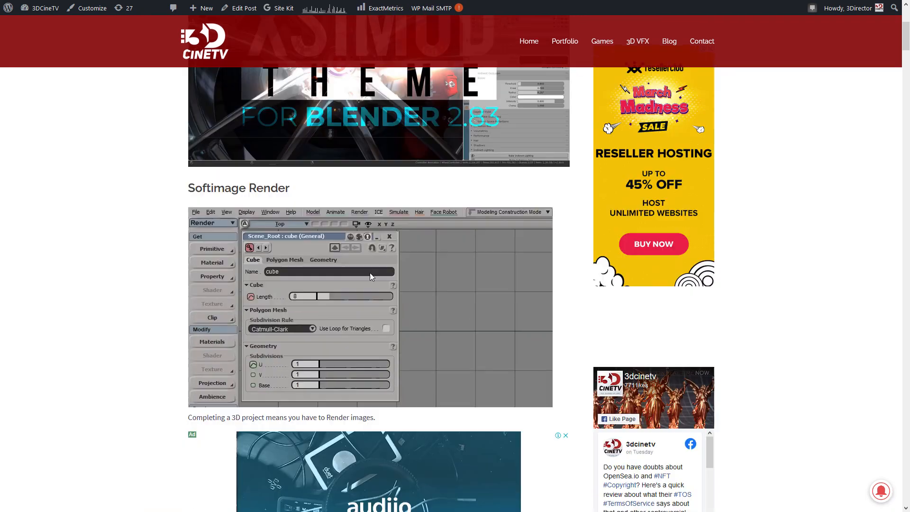
# Read through page 2, reaching the Blender page listing XSI, Modo and Maya themes
pyautogui.scroll(-3)
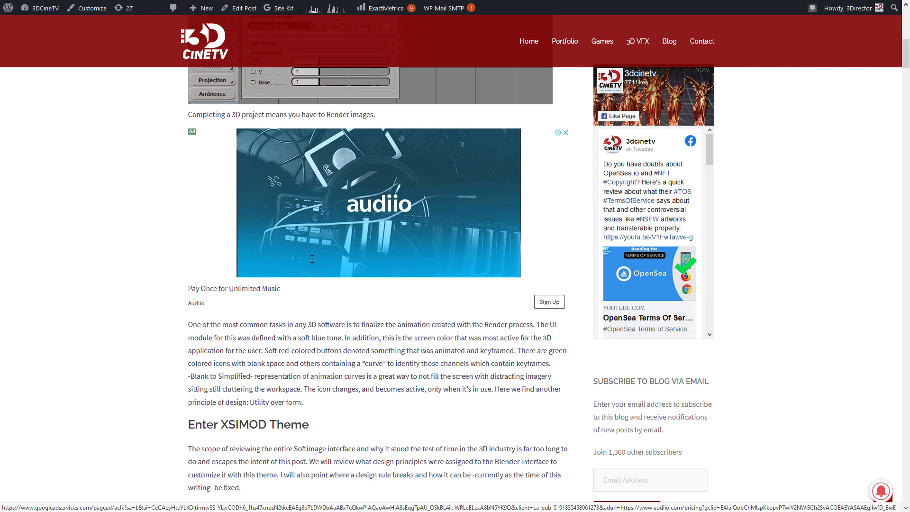
pyautogui.scroll(-3)
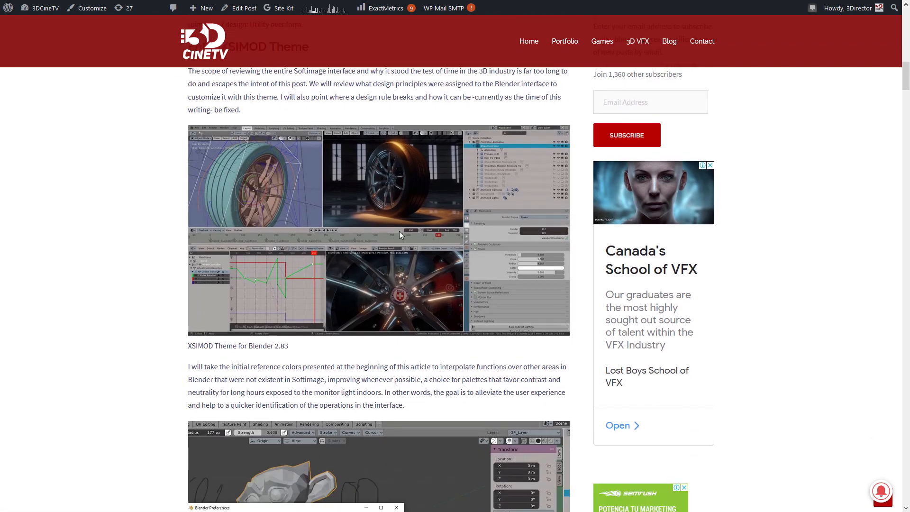
pyautogui.scroll(-3)
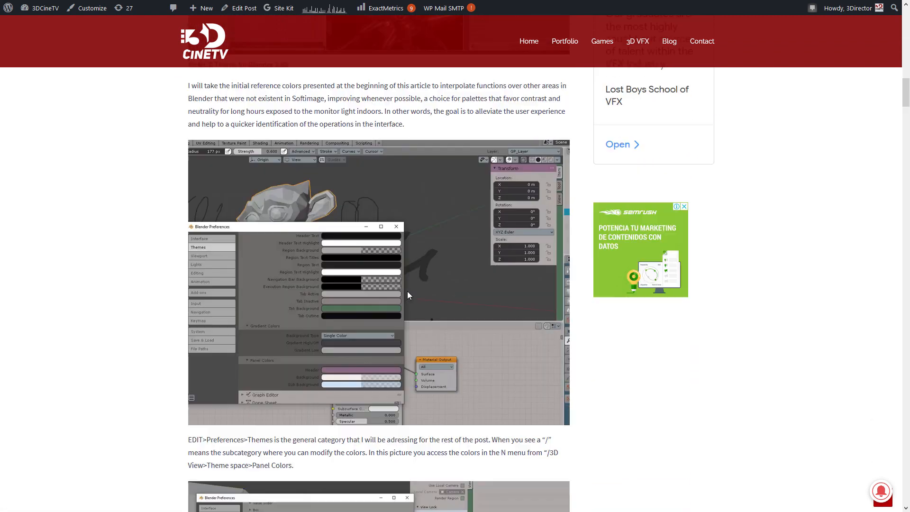
pyautogui.scroll(-3)
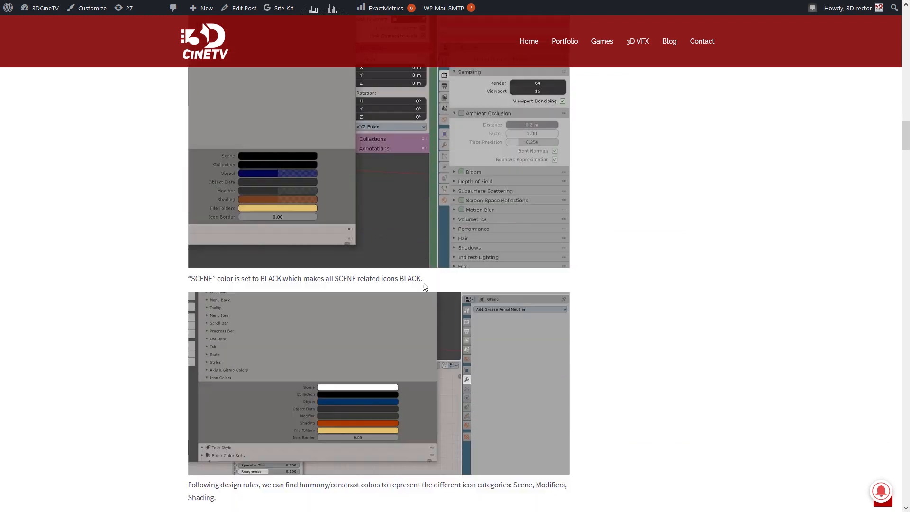
pyautogui.scroll(-3)
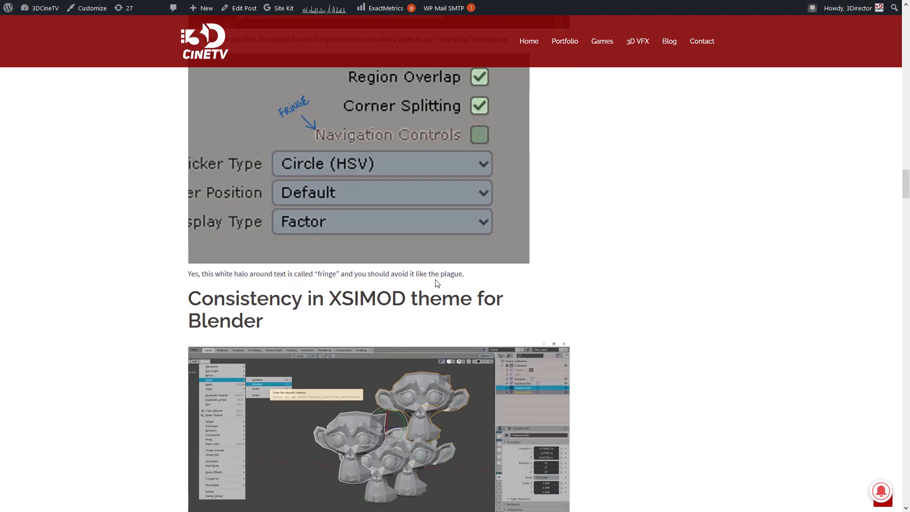
pyautogui.scroll(-3)
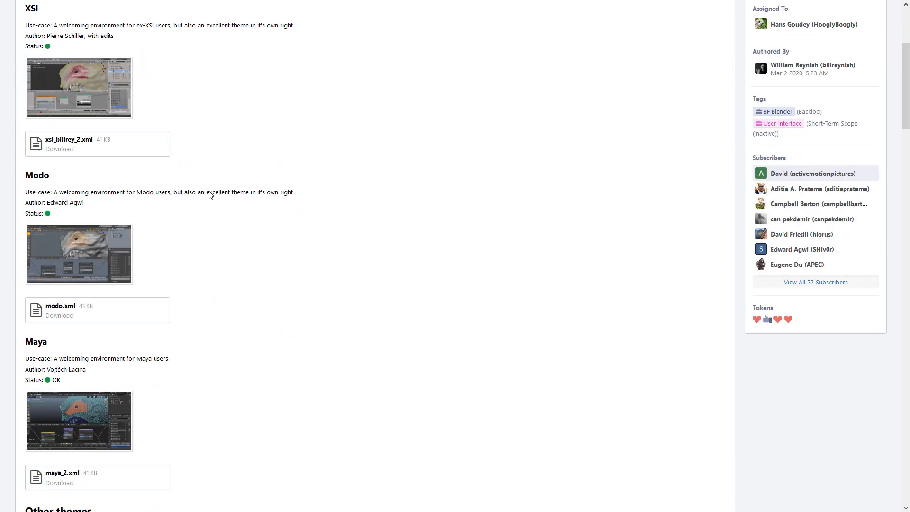
# Browse the Built-in themes task's list of XSI, Modo and Maya app themes
pyautogui.scroll(-3)
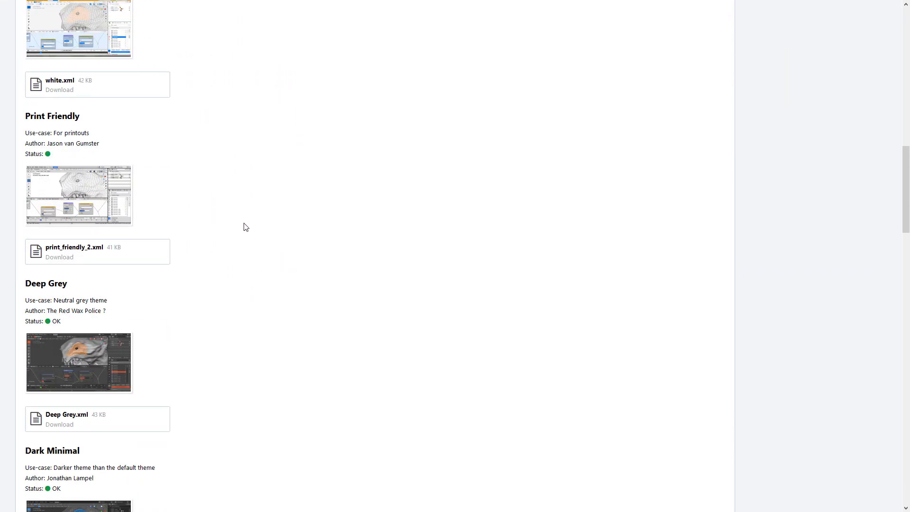
pyautogui.scroll(3)
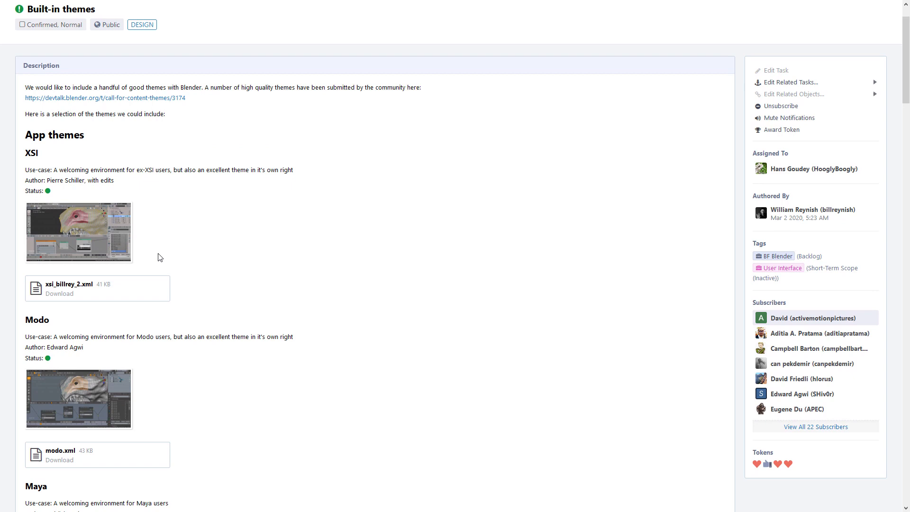
pyautogui.moveTo(92, 232)
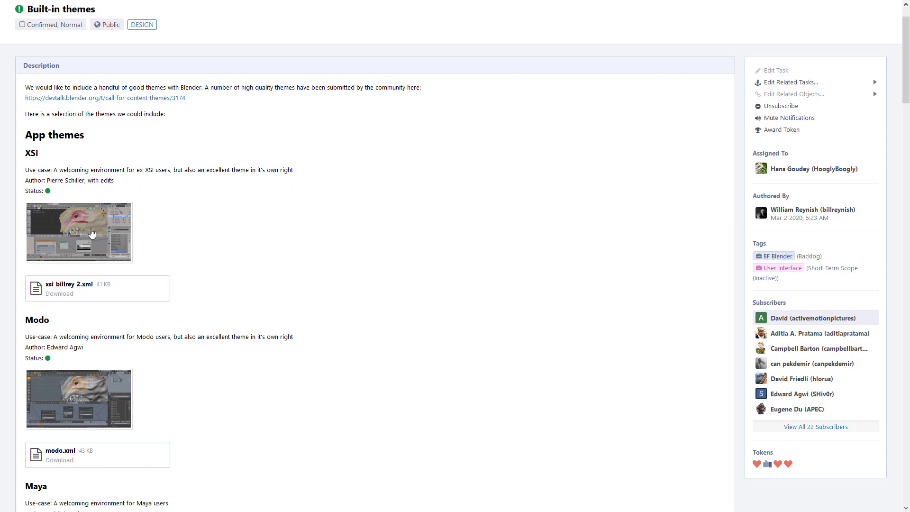
pyautogui.click(78, 232)
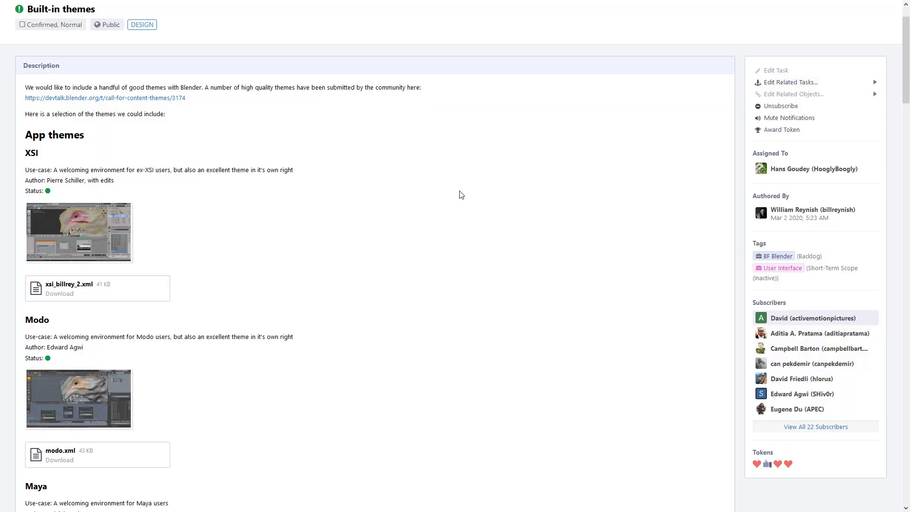
pyautogui.scroll(-3)
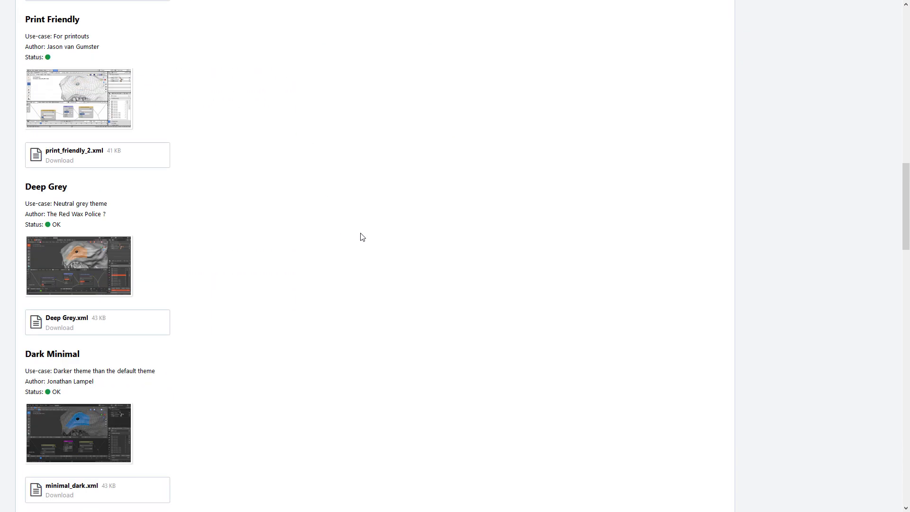
pyautogui.scroll(-3)
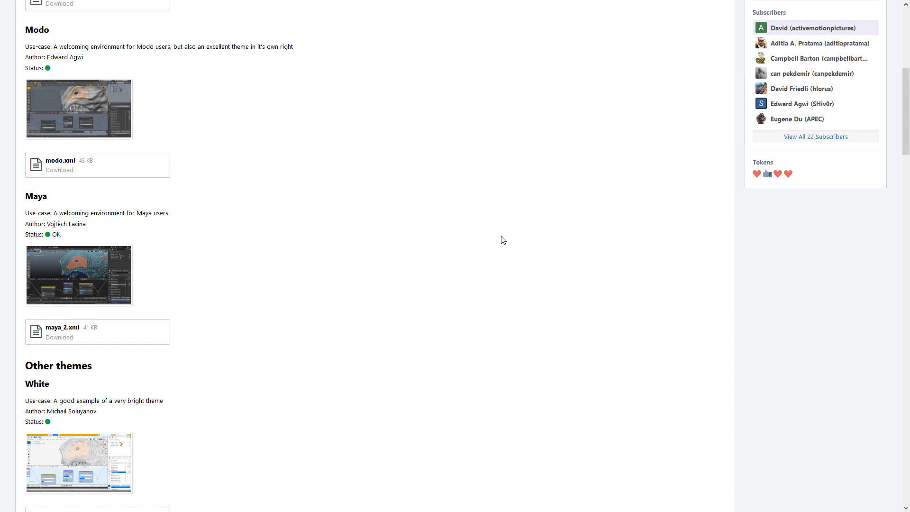
pyautogui.scroll(3)
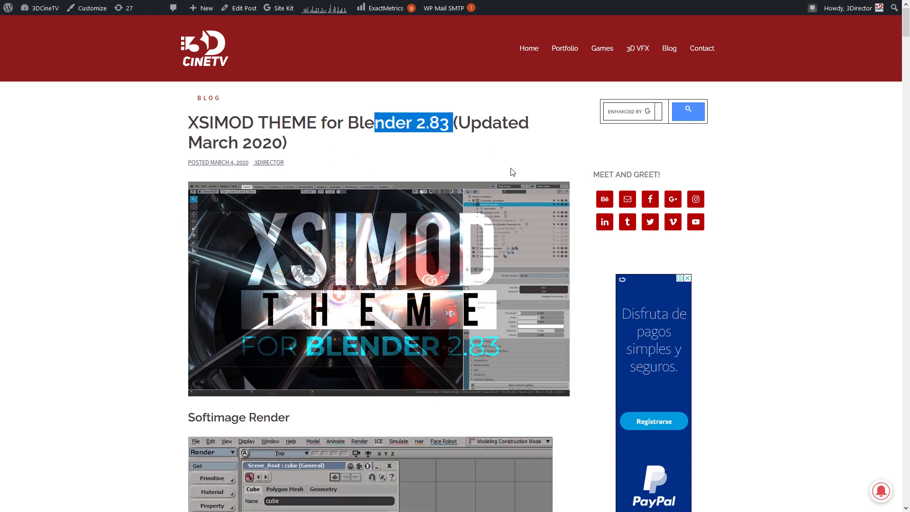
# Scroll down page 2 of the XSIMOD theme post
pyautogui.scroll(-3)
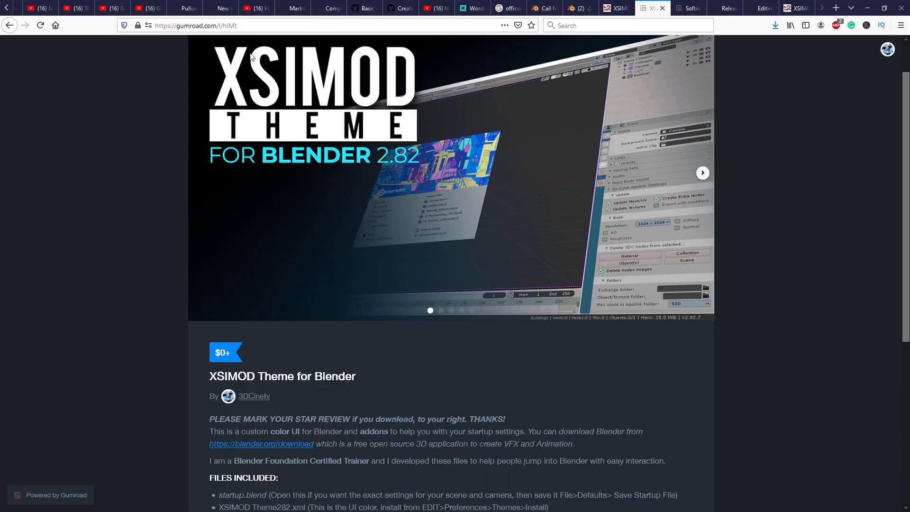
# Read down the XSIMOD Theme product description and return up to the banner
pyautogui.scroll(-3)
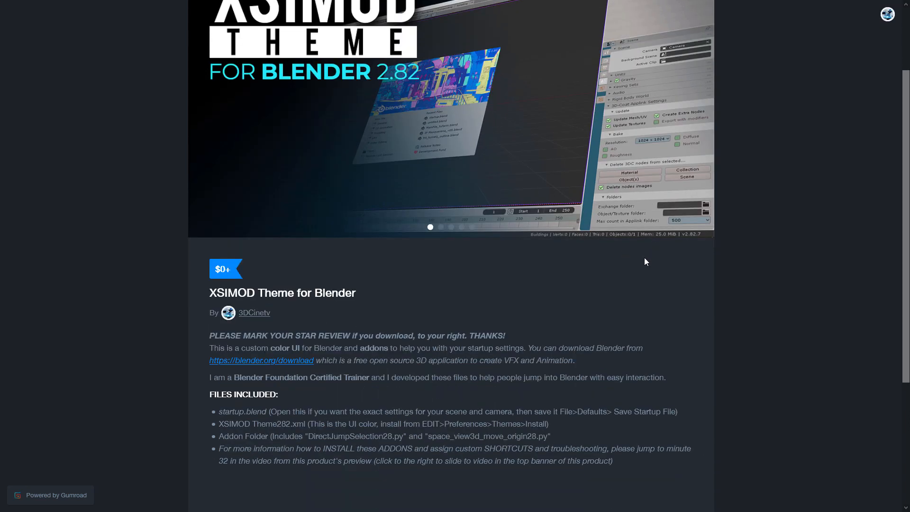
pyautogui.moveTo(648, 277)
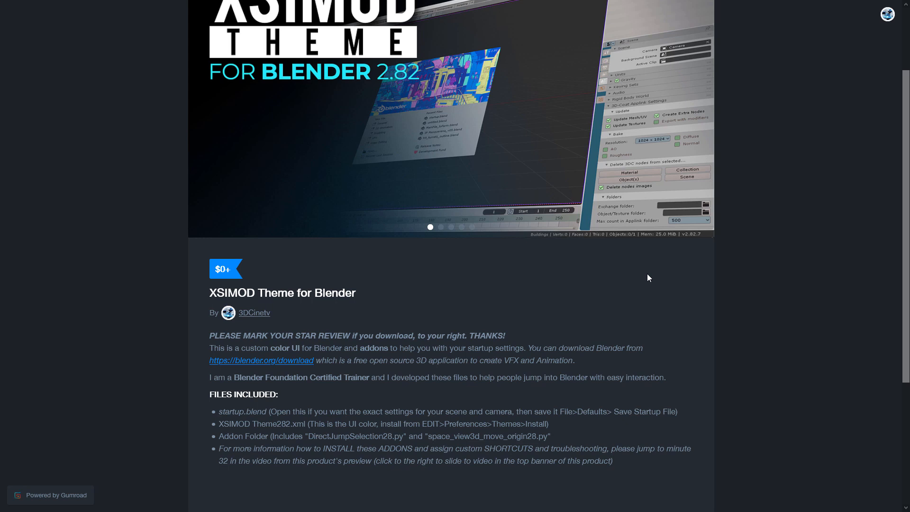
pyautogui.moveTo(616, 255)
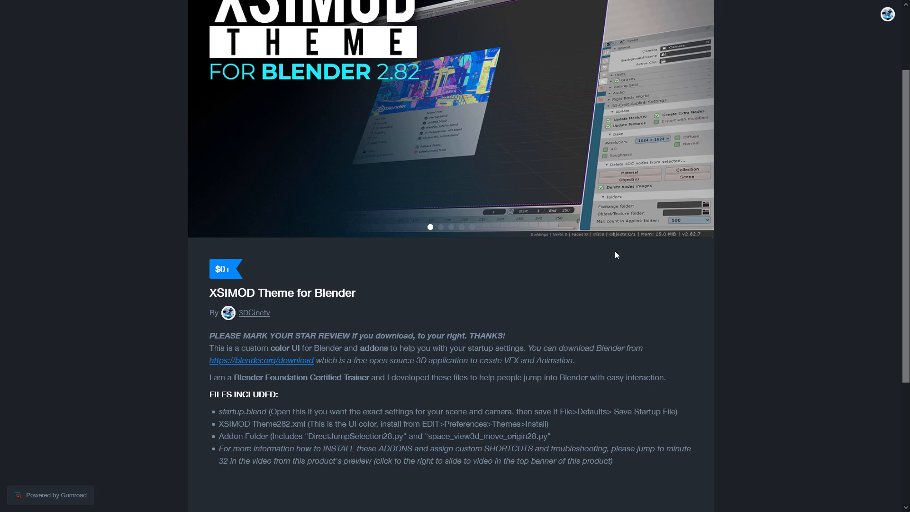
pyautogui.scroll(-3)
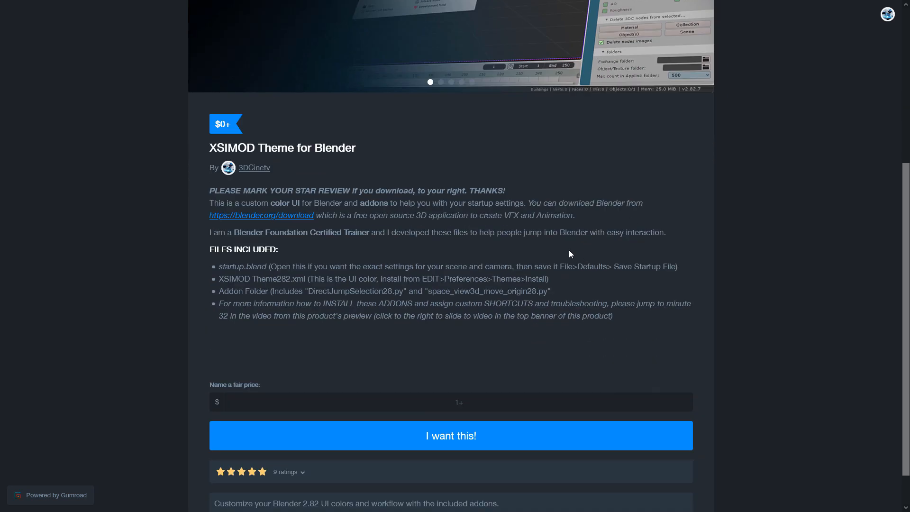
pyautogui.scroll(-3)
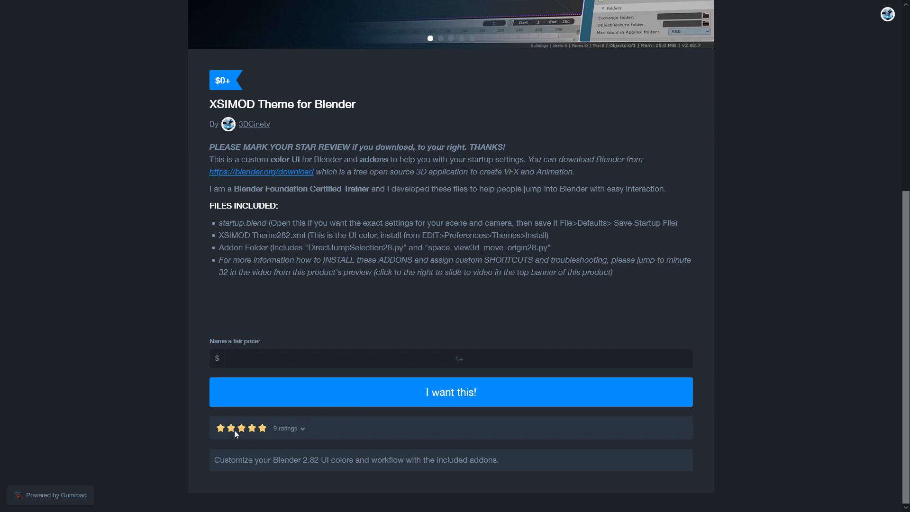
pyautogui.moveTo(297, 424)
pyautogui.write('0')
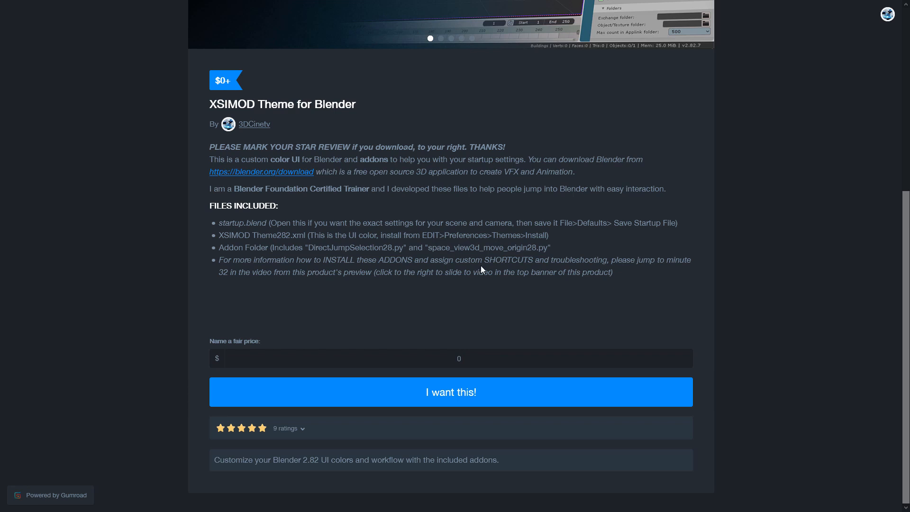
pyautogui.scroll(3)
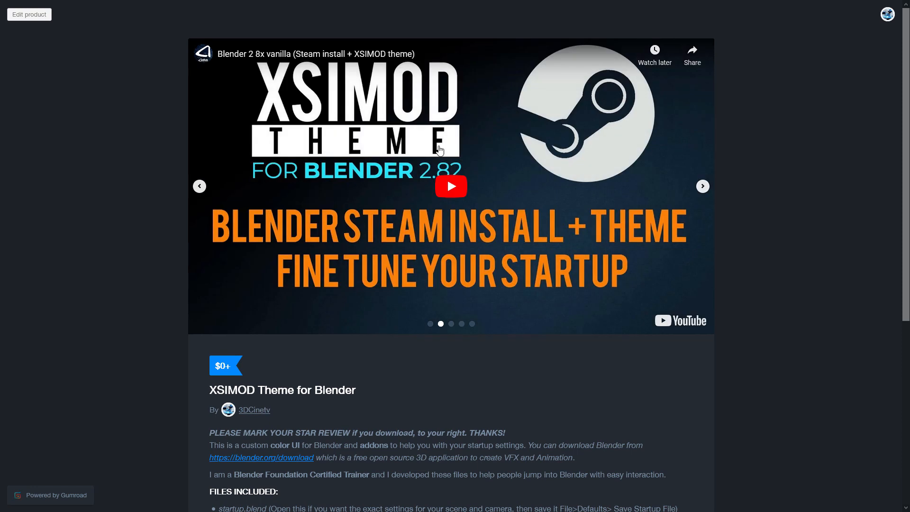
pyautogui.moveTo(701, 186)
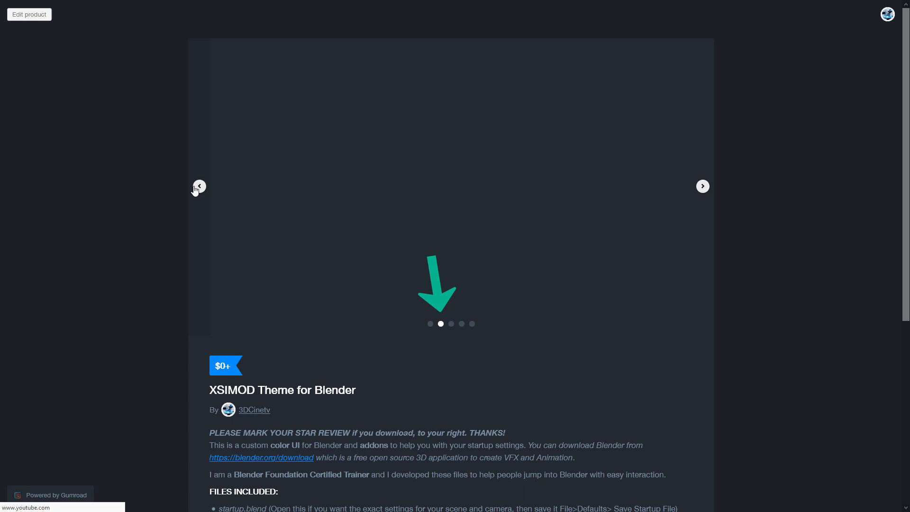
# Cycle the preview slides to the final wine bottle and sculpted head scene
pyautogui.click(440, 324)
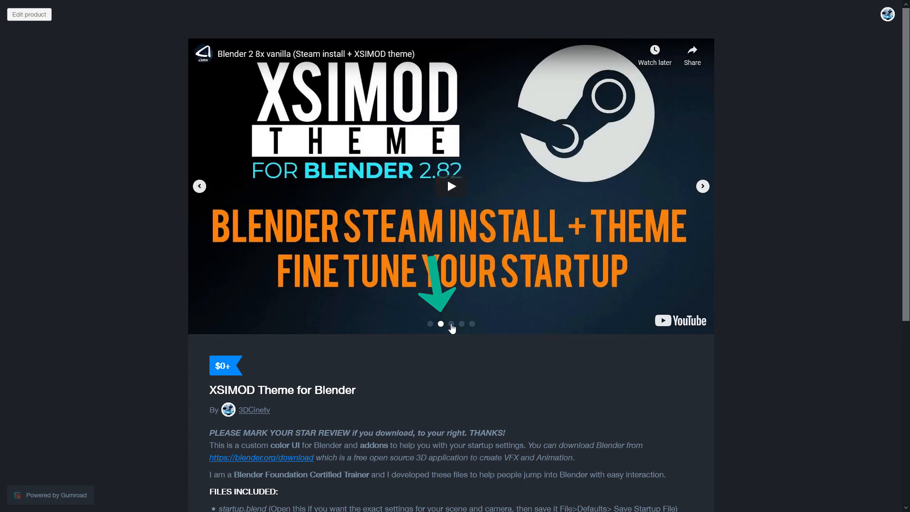
pyautogui.click(702, 186)
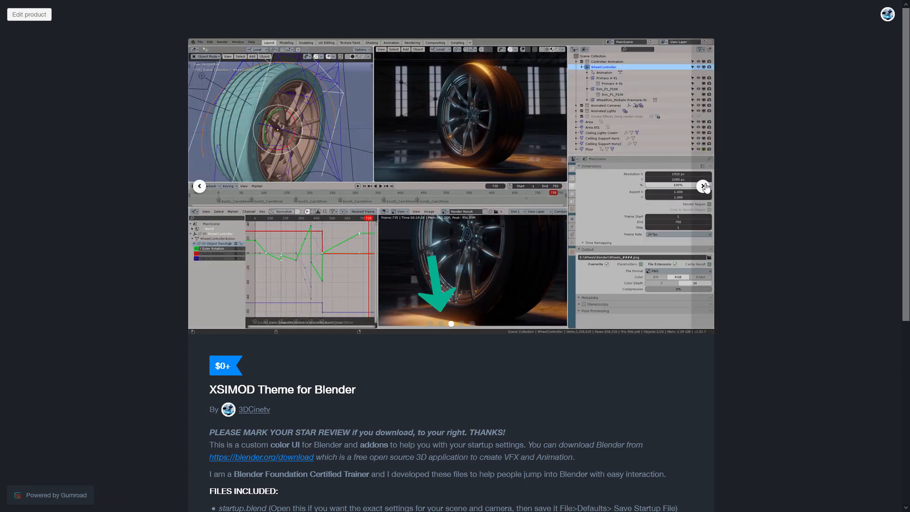
pyautogui.click(703, 186)
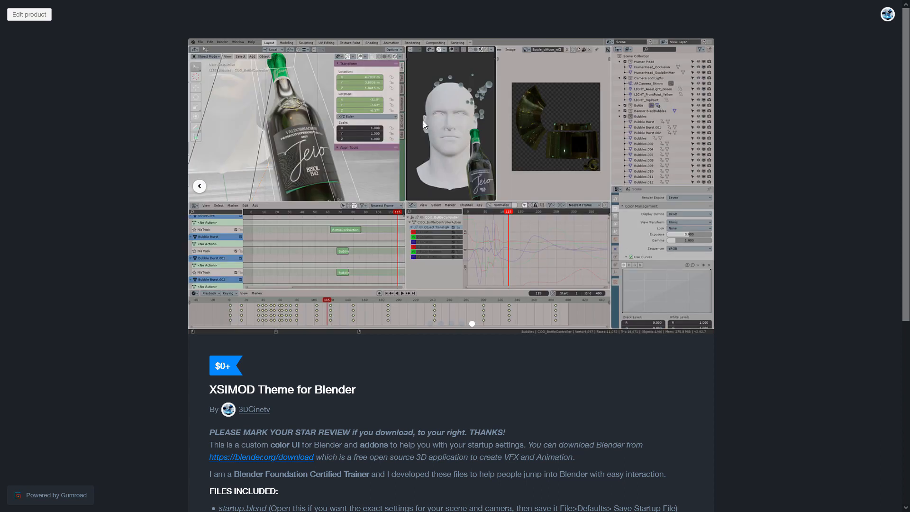
pyautogui.scroll(-3)
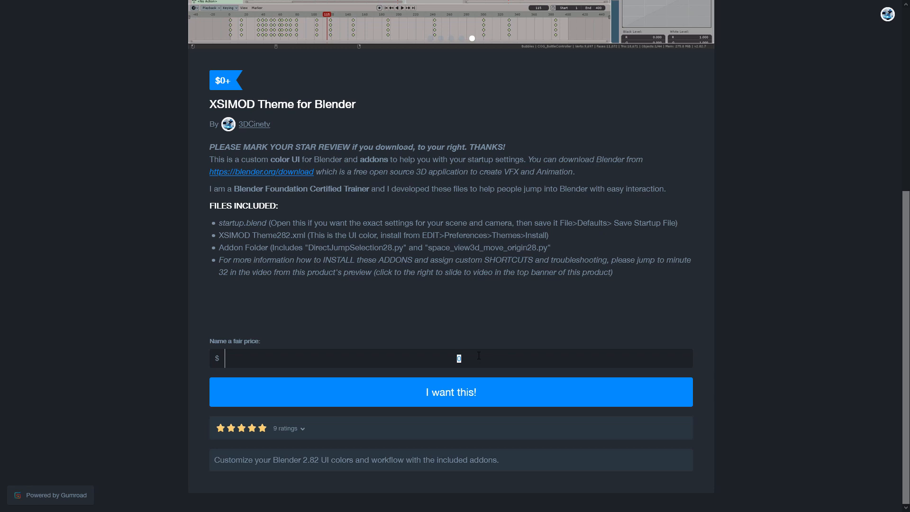
pyautogui.write('1')
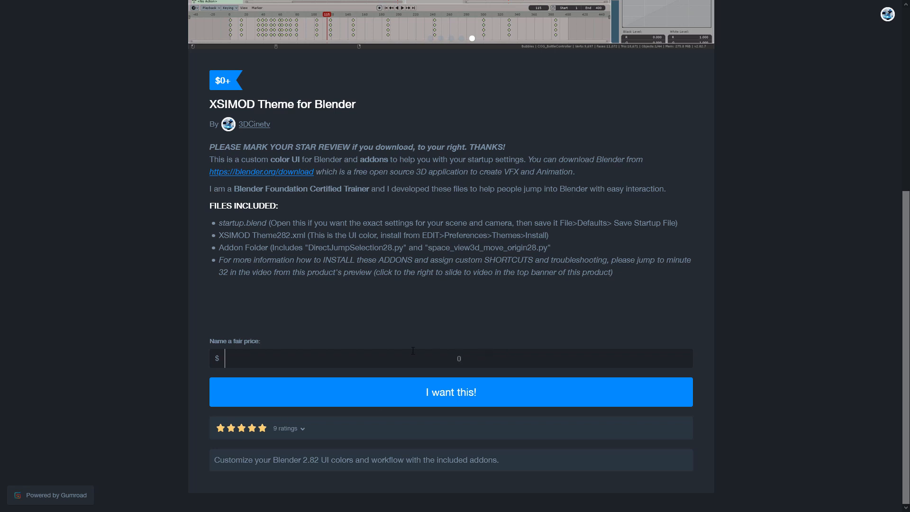
pyautogui.moveTo(300, 412)
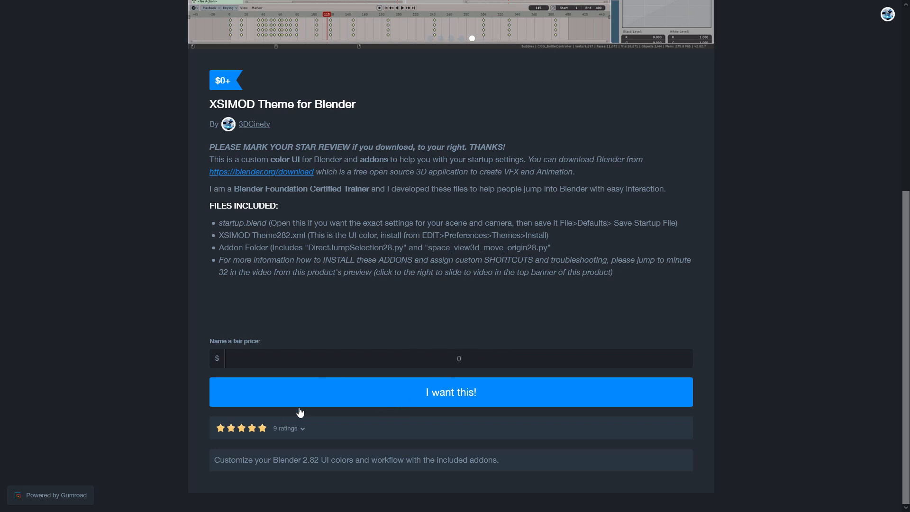
pyautogui.moveTo(227, 431)
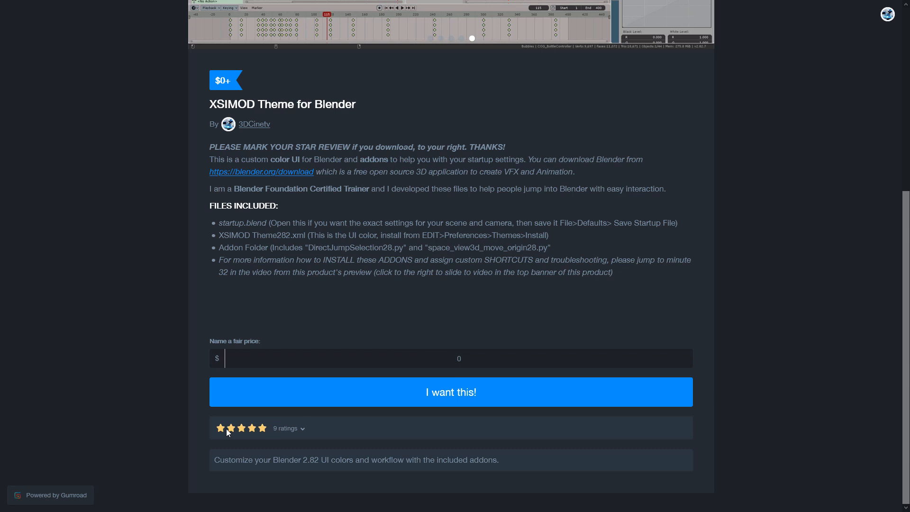
pyautogui.moveTo(265, 433)
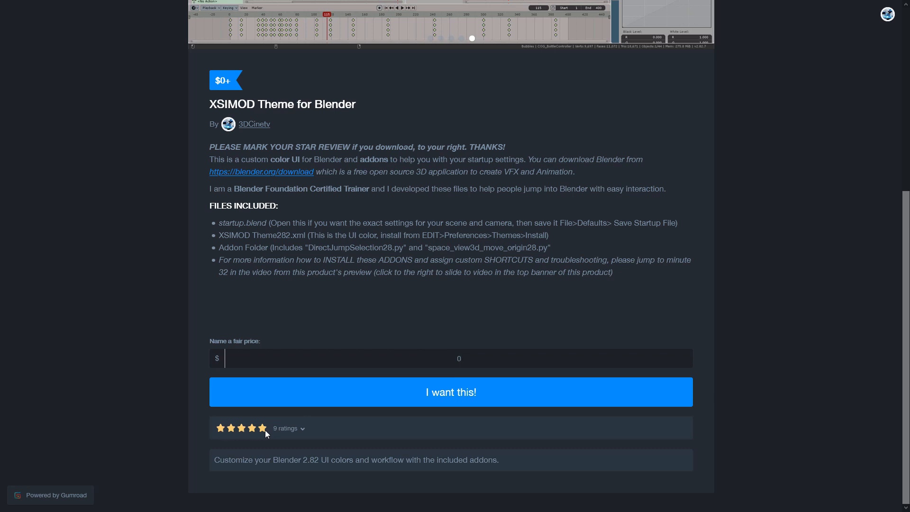
pyautogui.click(458, 358)
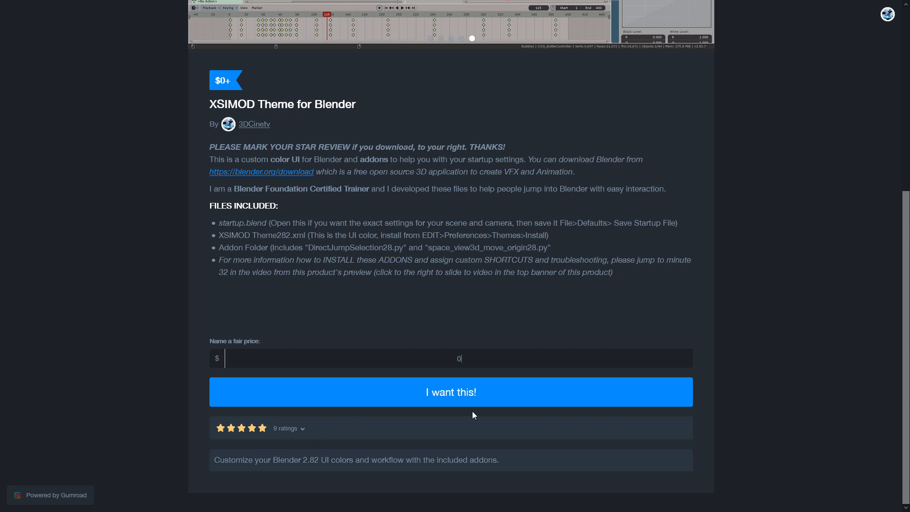
pyautogui.scroll(3)
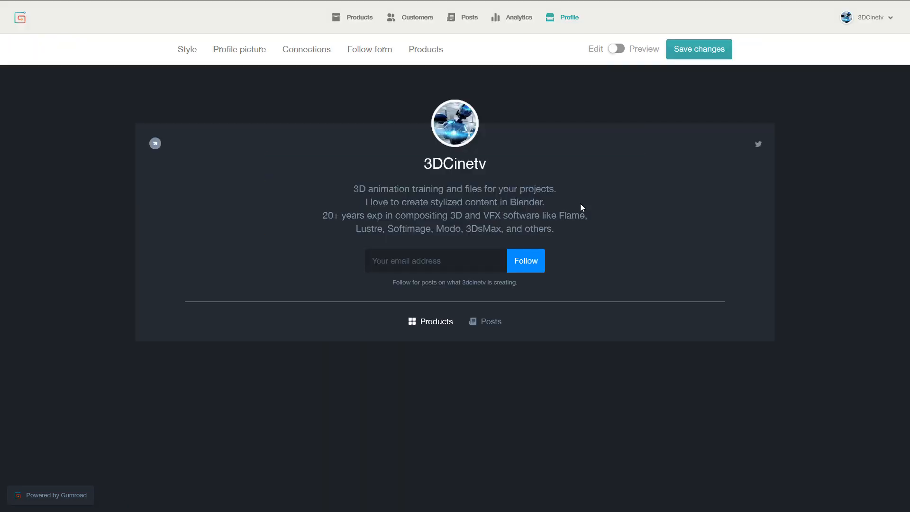
pyautogui.moveTo(848, 221)
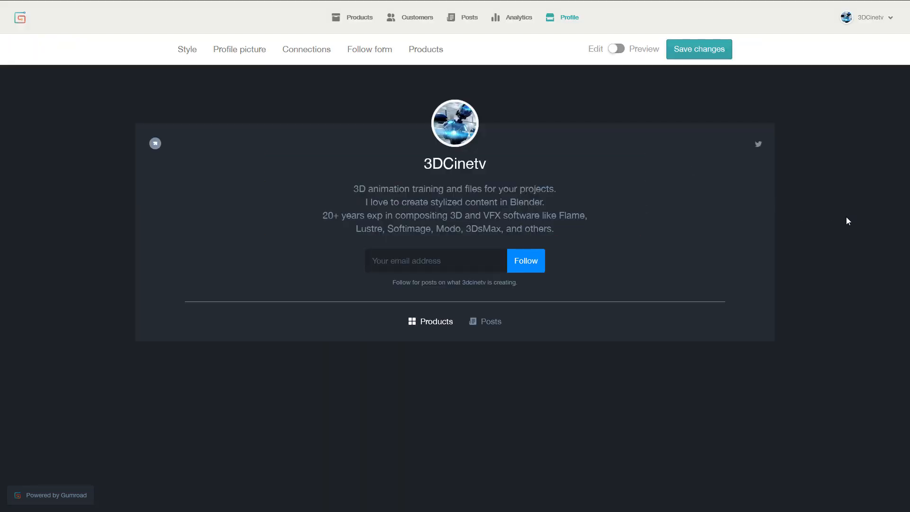
# Scroll through the 3DCinetv profile's grid of 22 Blender product cards
pyautogui.scroll(-3)
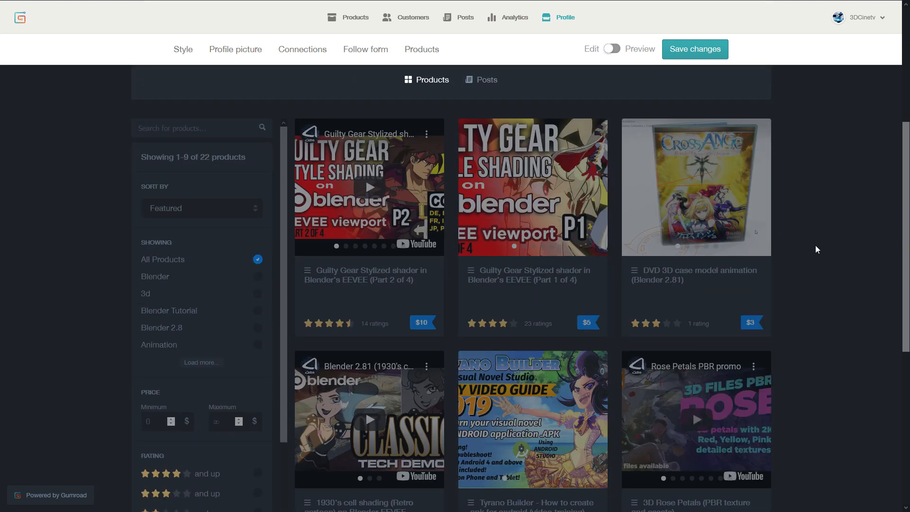
pyautogui.scroll(-3)
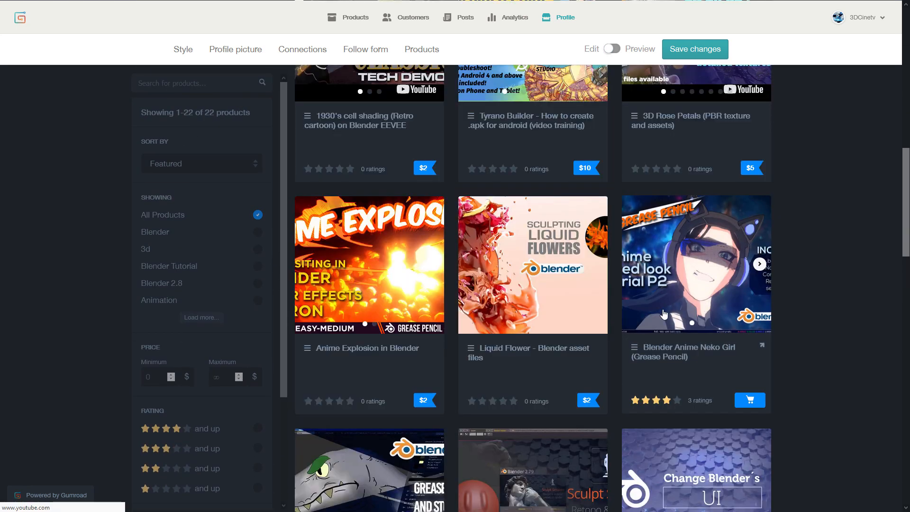
pyautogui.scroll(-3)
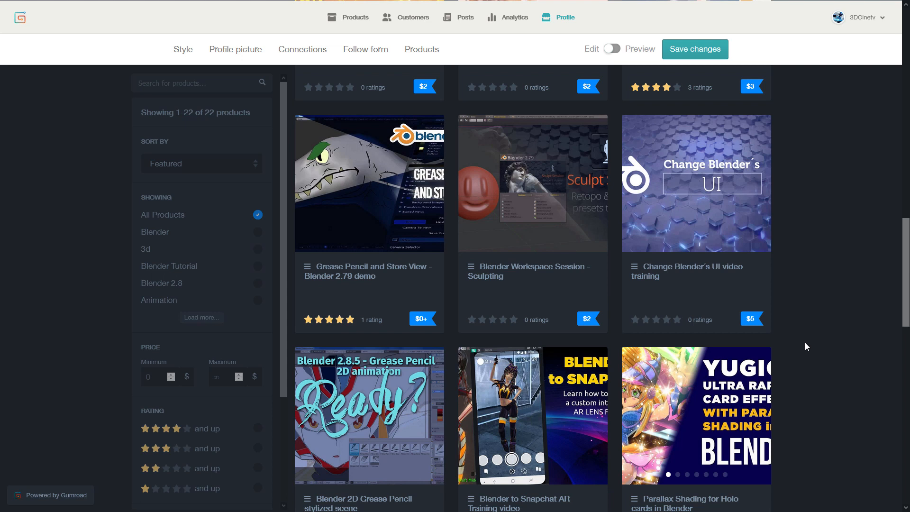
pyautogui.scroll(-3)
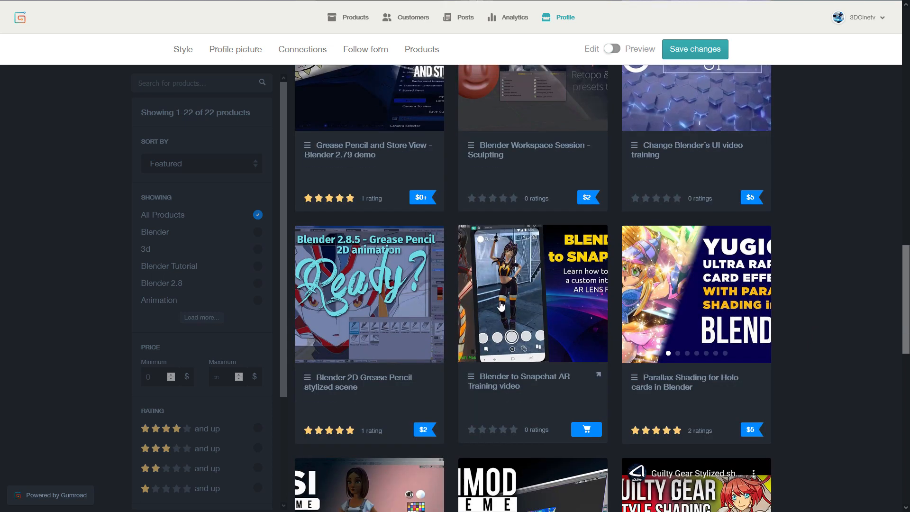
pyautogui.moveTo(496, 393)
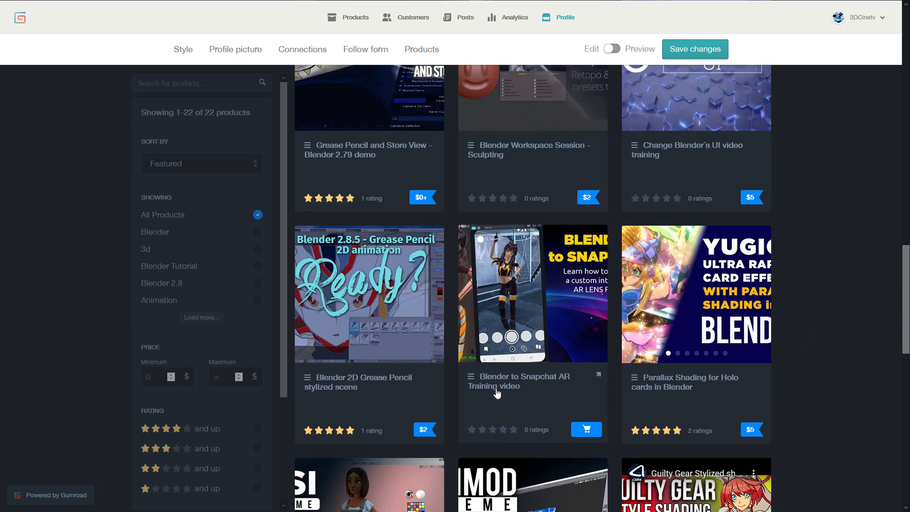
pyautogui.moveTo(539, 431)
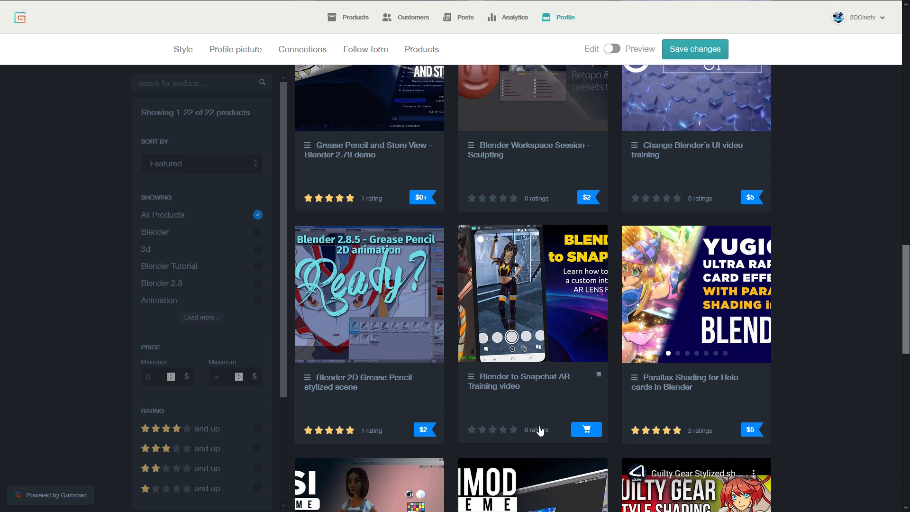
pyautogui.scroll(-3)
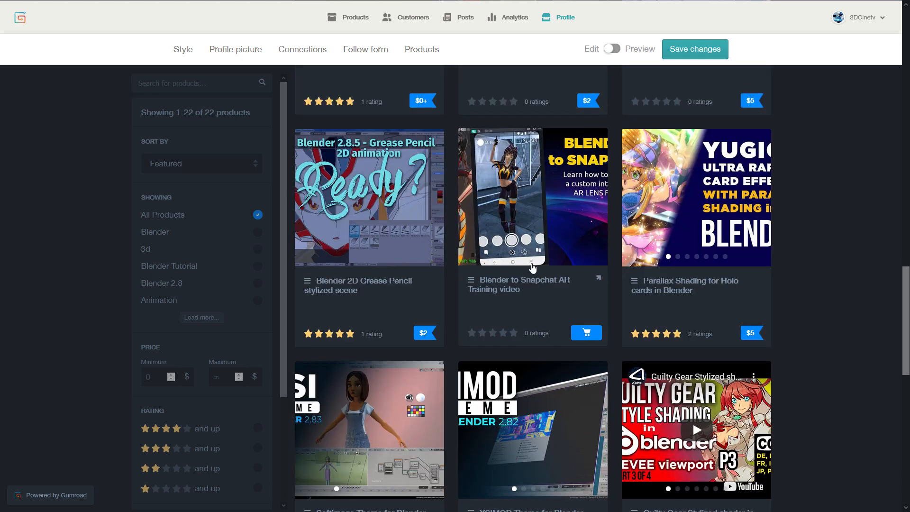
pyautogui.moveTo(513, 340)
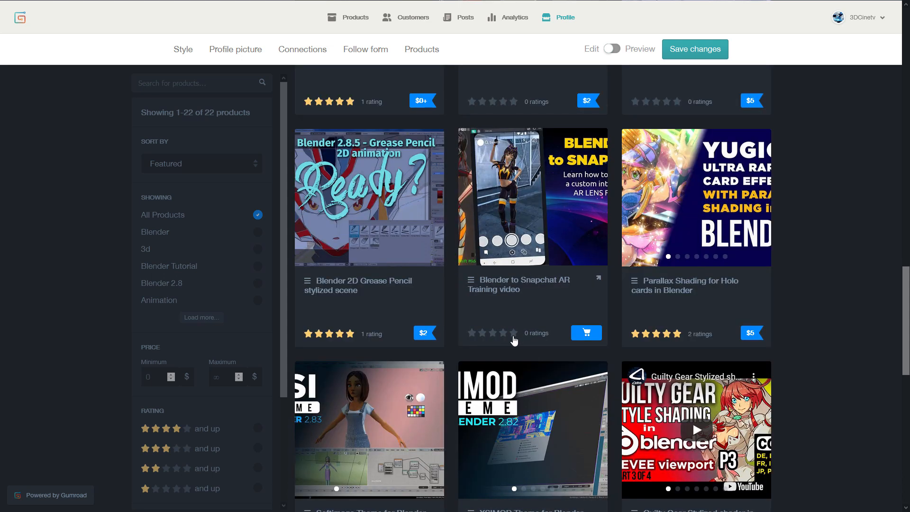
pyautogui.scroll(3)
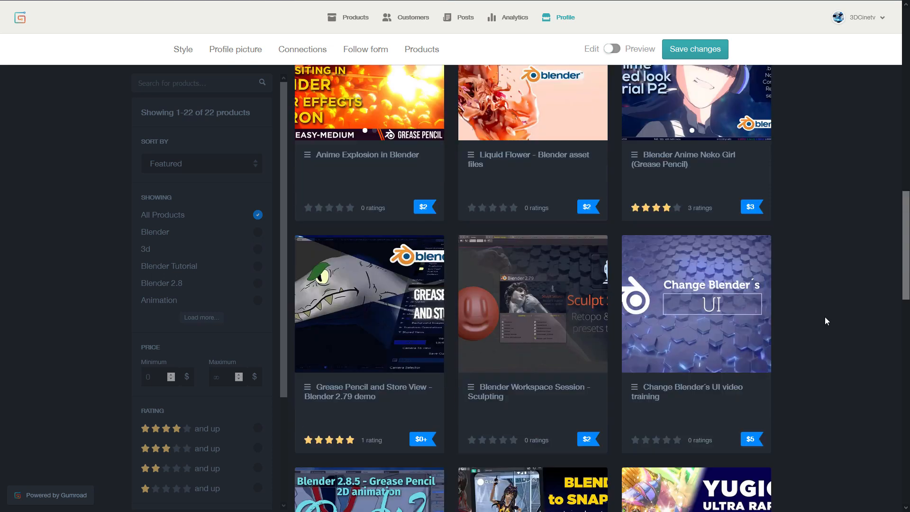
pyautogui.scroll(-3)
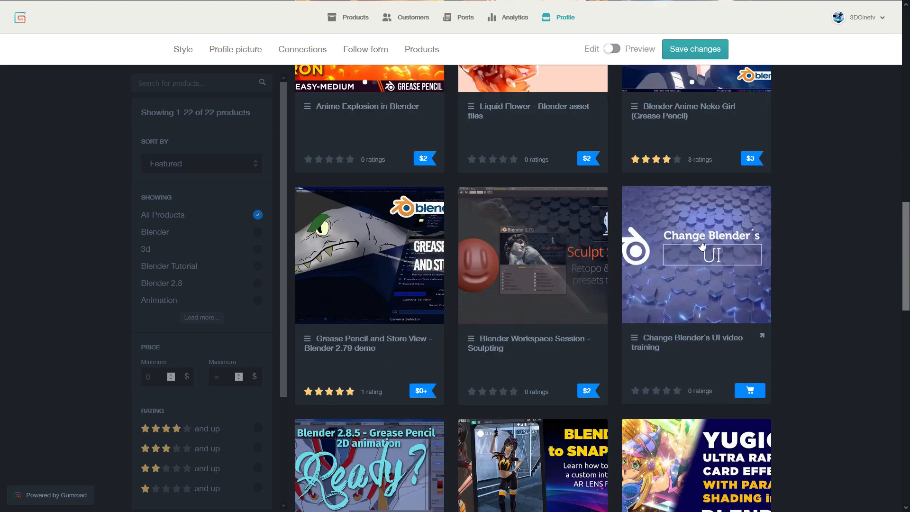
pyautogui.moveTo(733, 286)
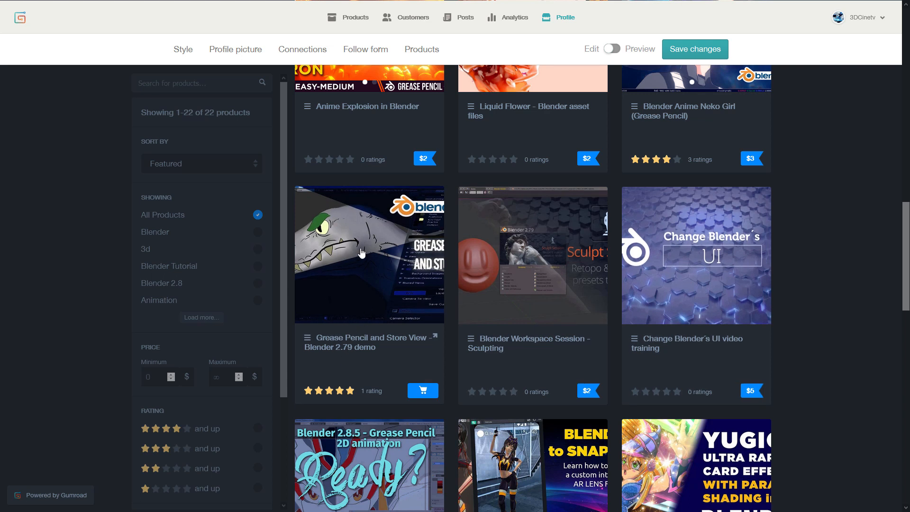
pyautogui.moveTo(354, 385)
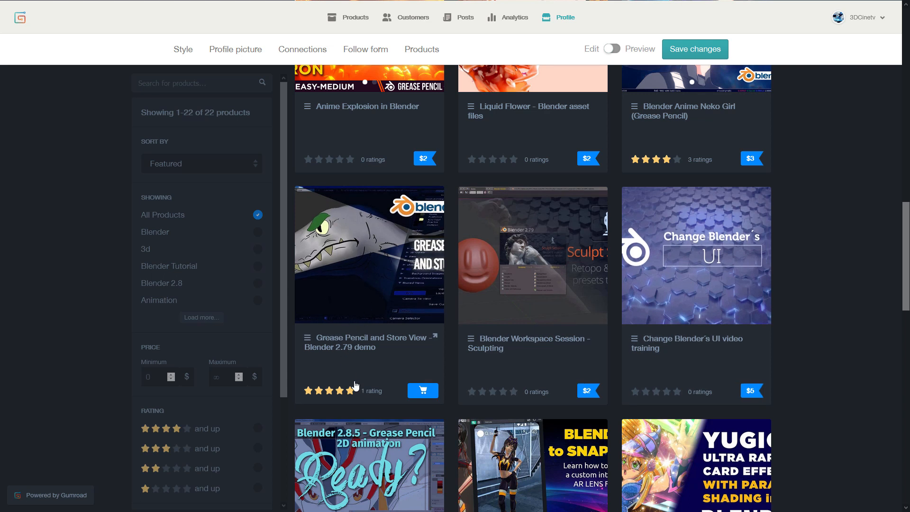
pyautogui.scroll(3)
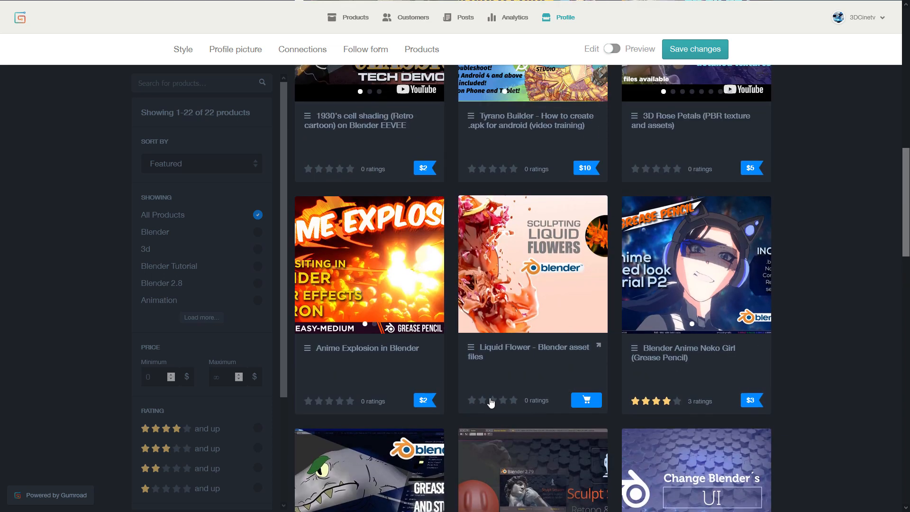
pyautogui.scroll(3)
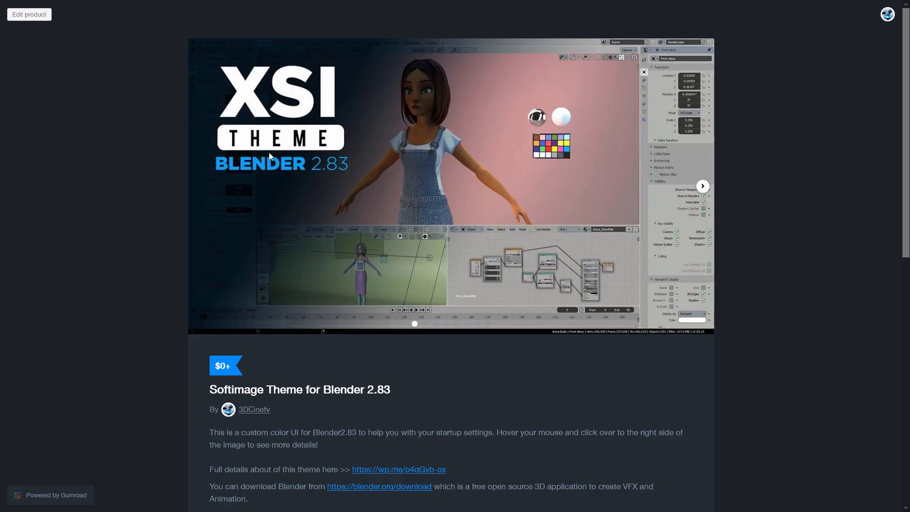
# Scroll the Softimage Theme page down to the fair-price field and back up
pyautogui.scroll(-3)
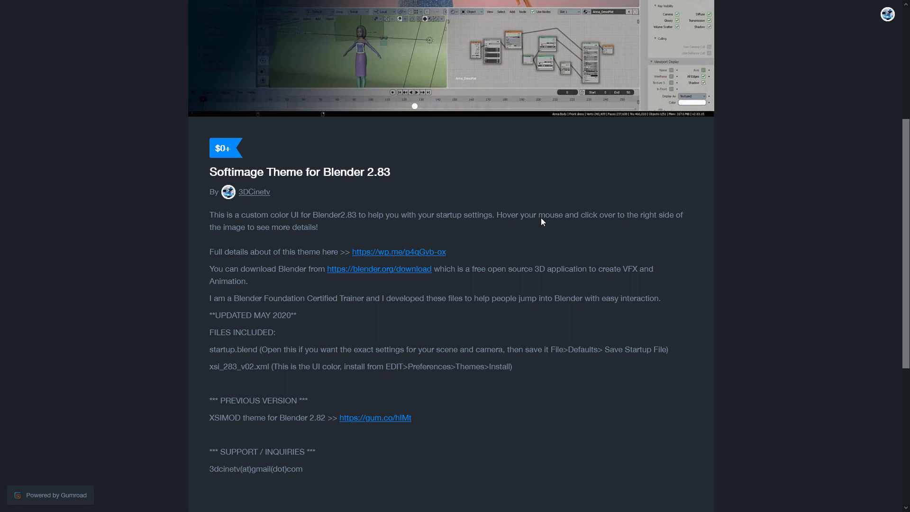
pyautogui.scroll(-3)
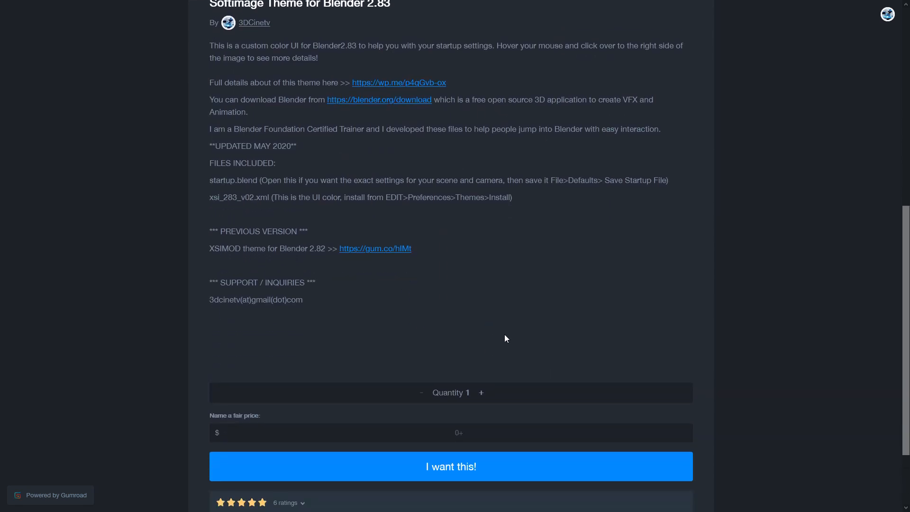
pyautogui.scroll(3)
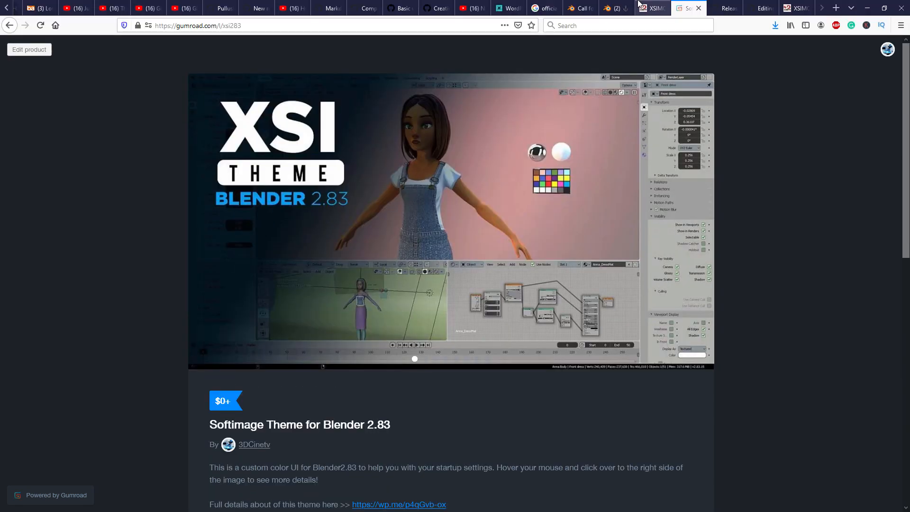
# Close the Softimage Theme Gumroad tab and the repository releases tab
pyautogui.click(682, 8)
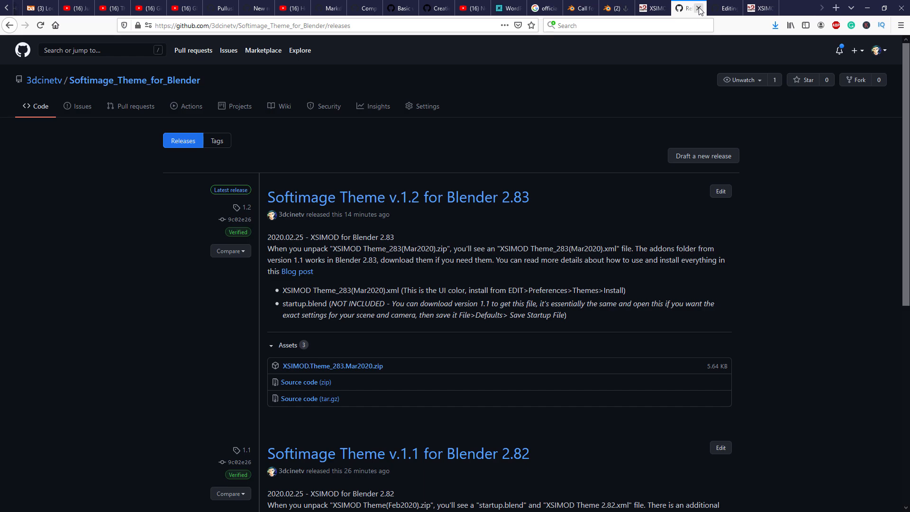
pyautogui.click(722, 8)
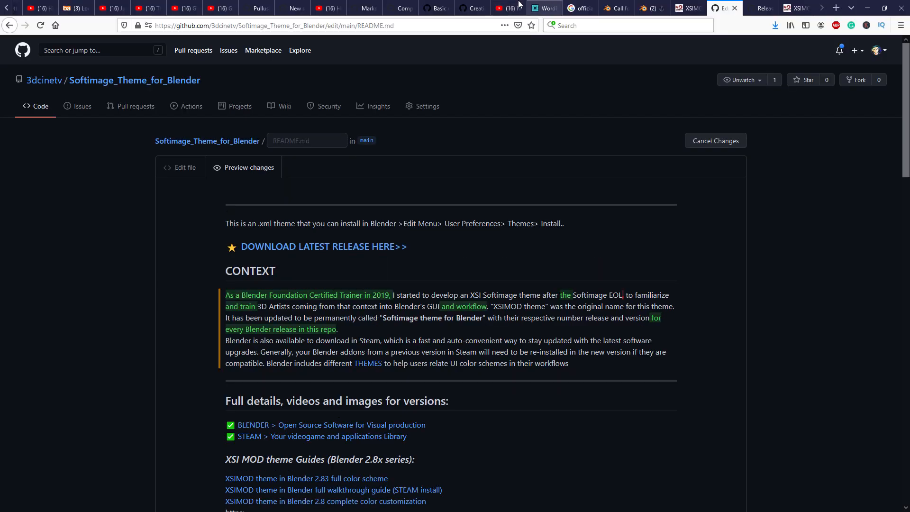
pyautogui.scroll(-3)
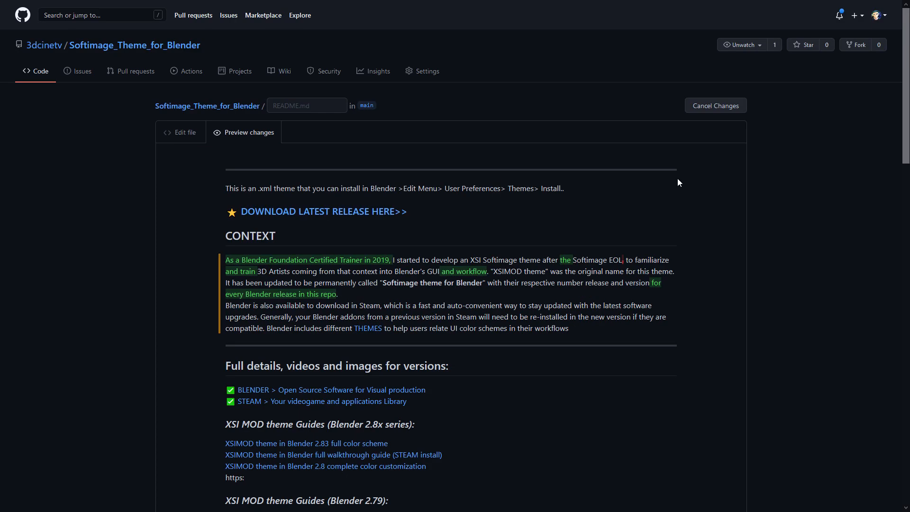
pyautogui.moveTo(92, 103)
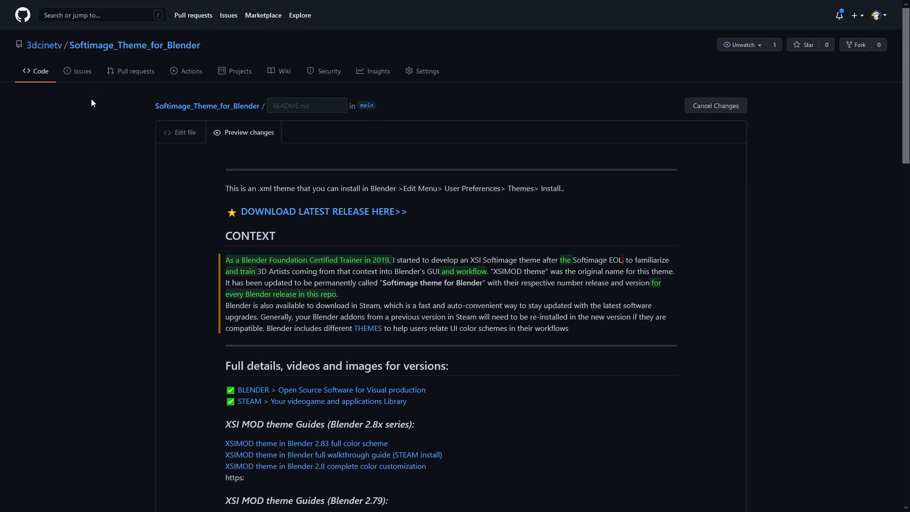
pyautogui.moveTo(141, 189)
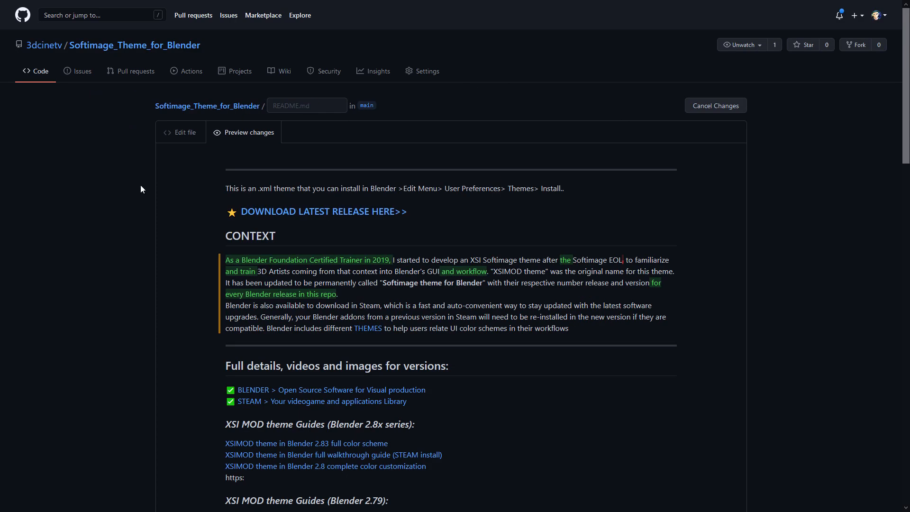
pyautogui.scroll(-3)
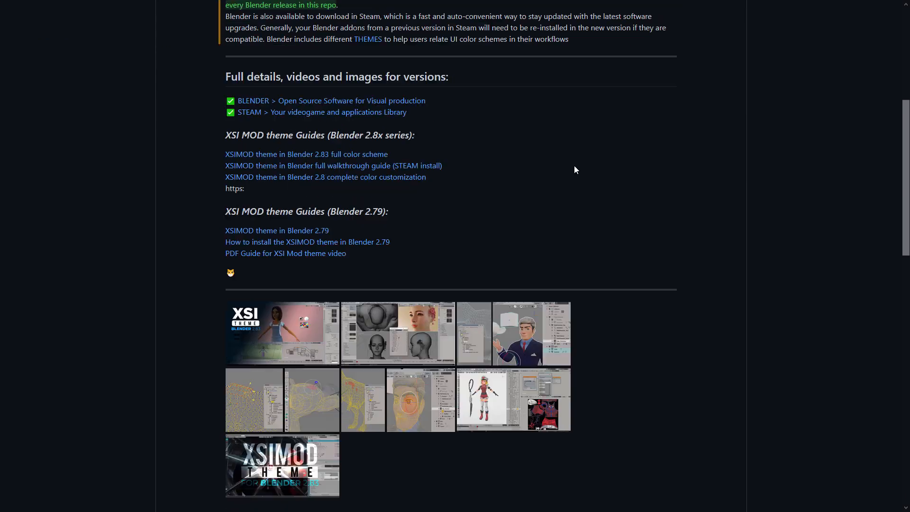
pyautogui.scroll(-3)
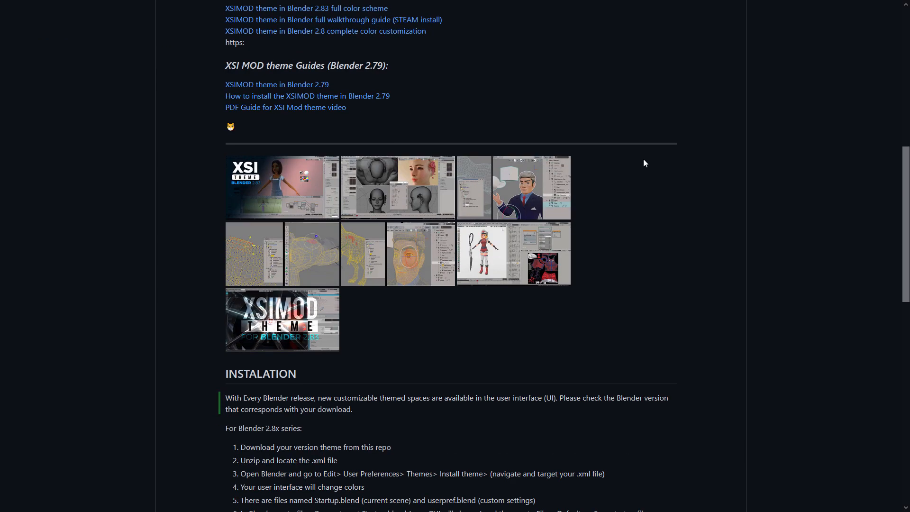
pyautogui.scroll(-3)
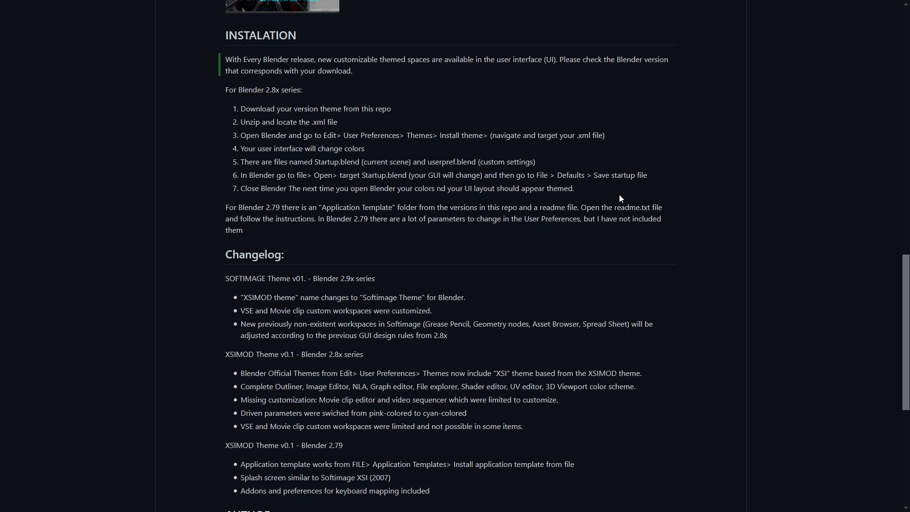
pyautogui.scroll(-3)
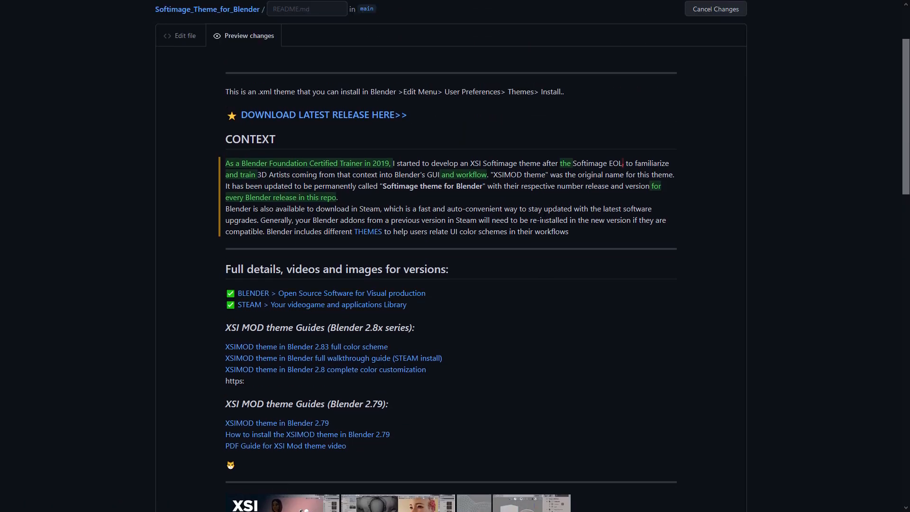
pyautogui.scroll(3)
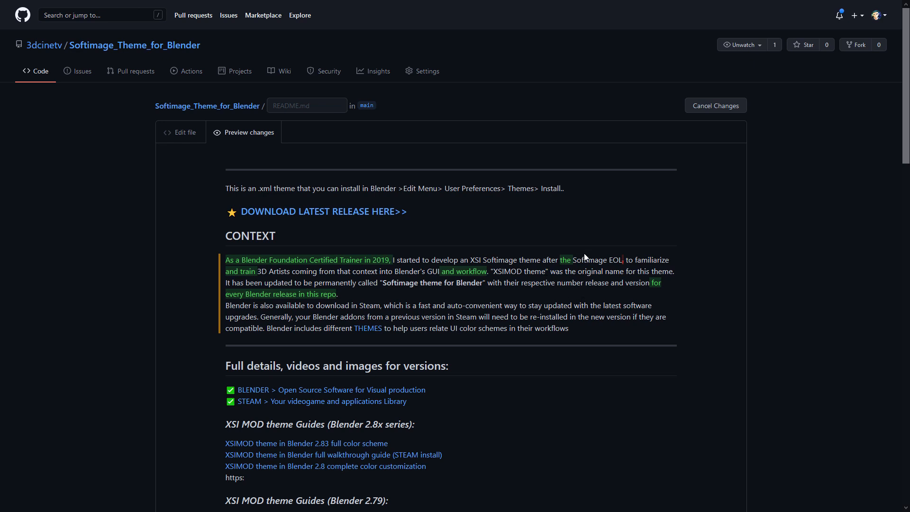
pyautogui.scroll(-3)
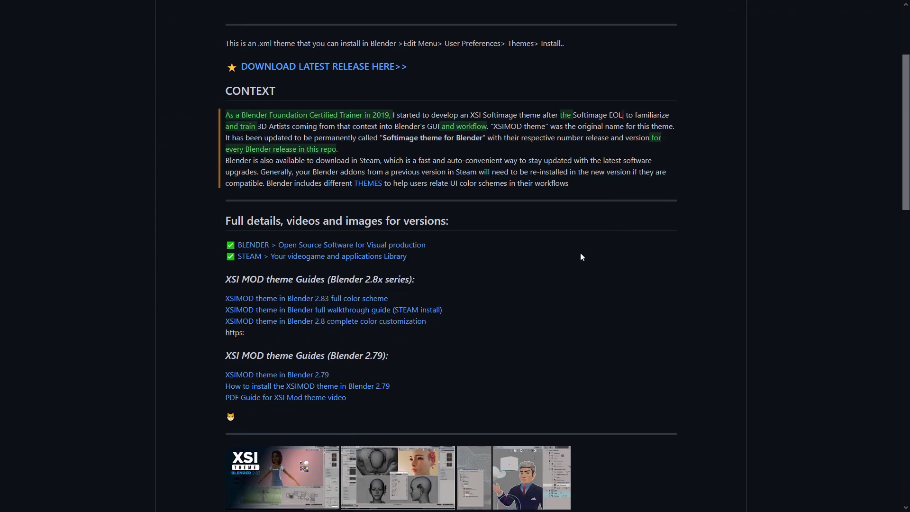
pyautogui.scroll(-3)
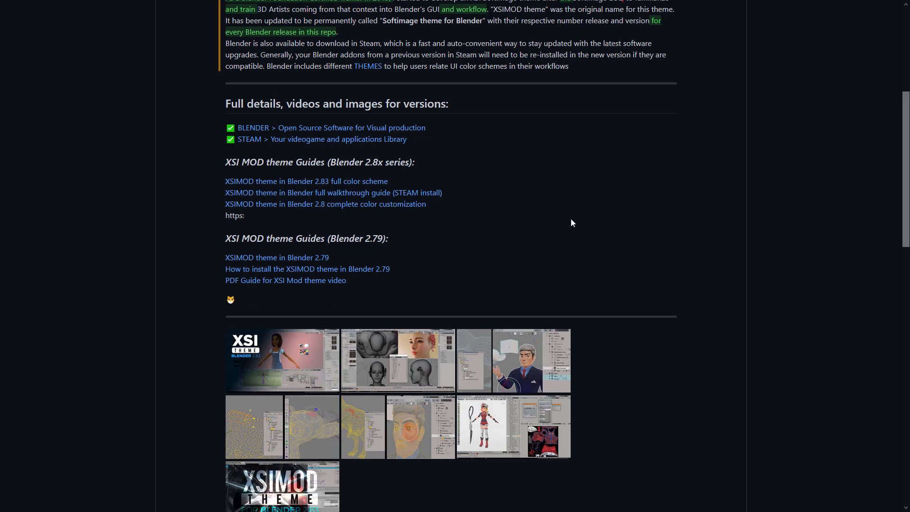
pyautogui.scroll(3)
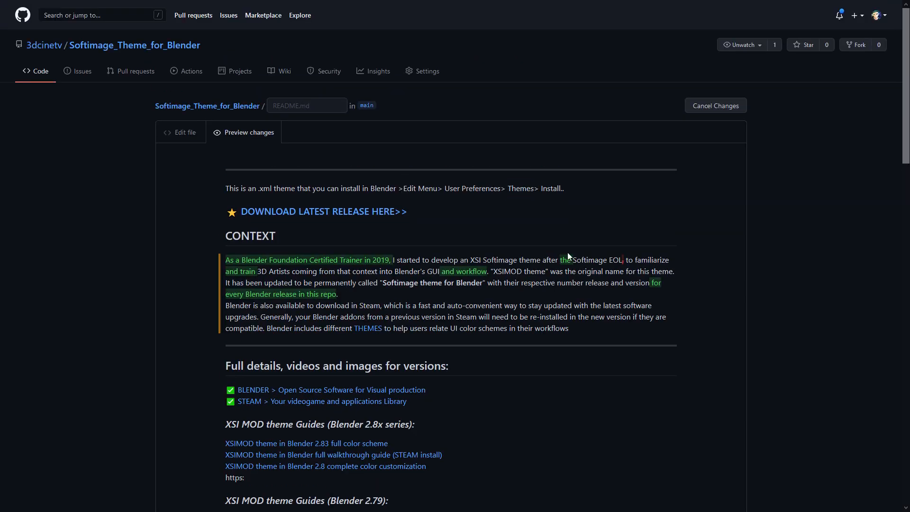
pyautogui.moveTo(208, 127)
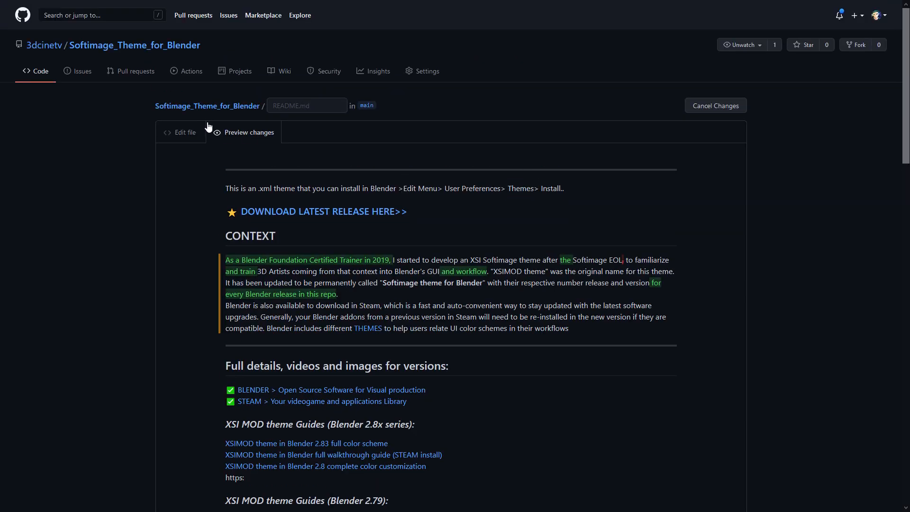
pyautogui.moveTo(44, 46)
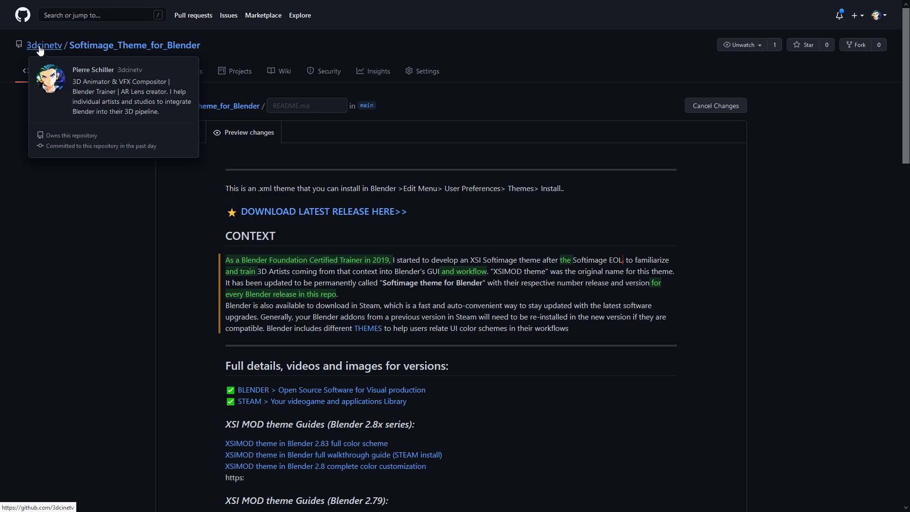
pyautogui.moveTo(85, 47)
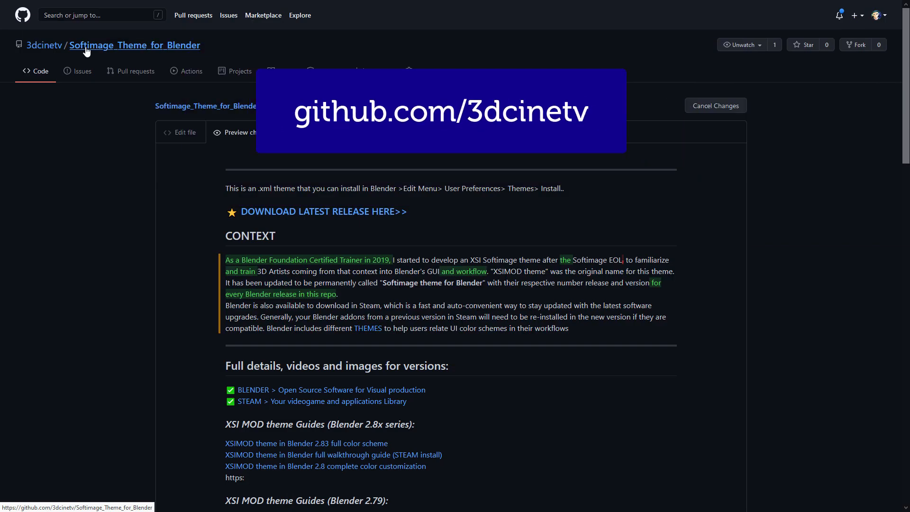
pyautogui.moveTo(175, 51)
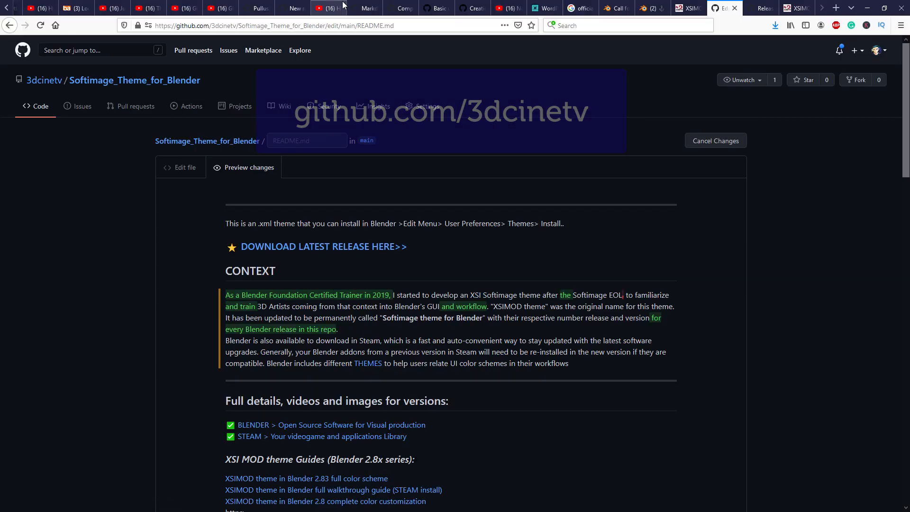
pyautogui.click(273, 25)
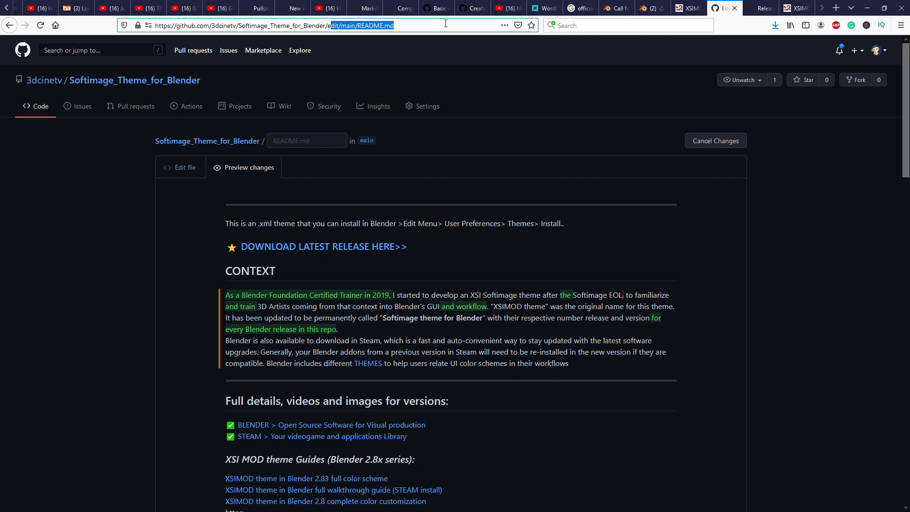
# Select the /edit/main/README.md portion of the URL in the address bar
pyautogui.click(261, 25)
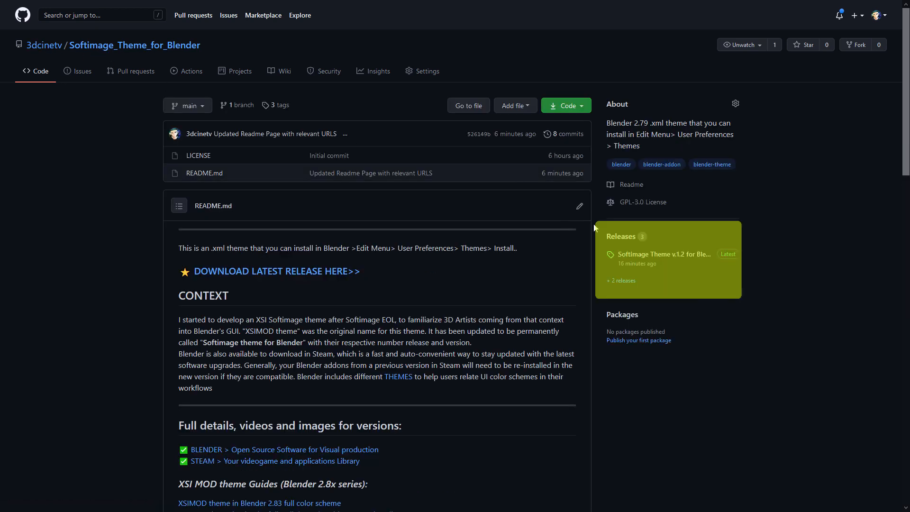
pyautogui.moveTo(621, 236)
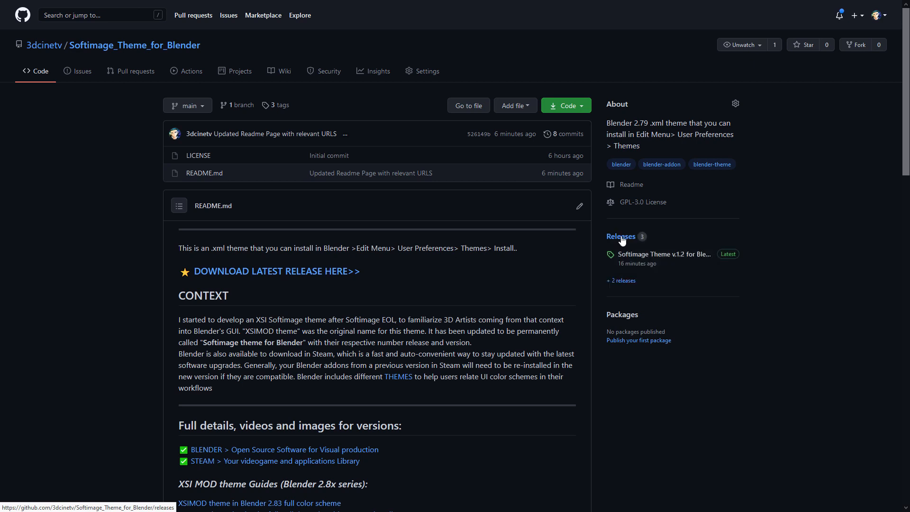
pyautogui.moveTo(632, 243)
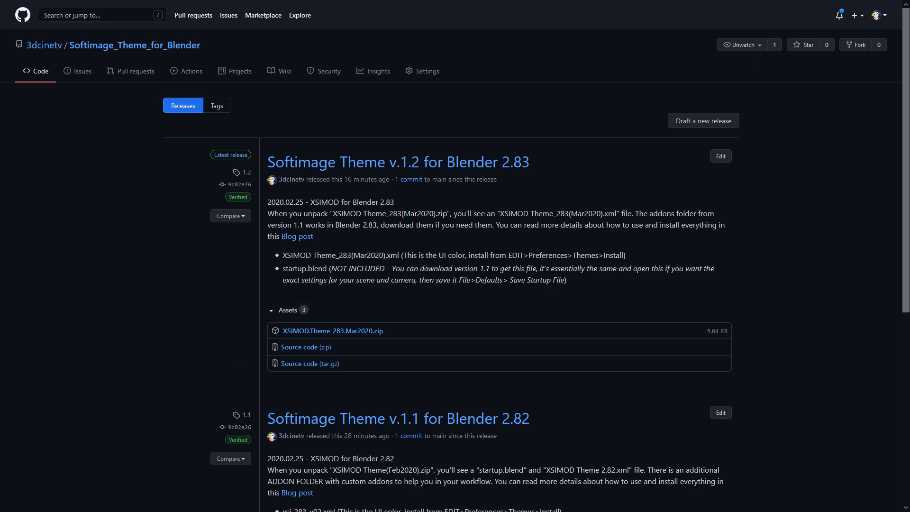
# Scroll through releases v.1.2, v.1.1 and v.1.0 and their assets, then back up
pyautogui.scroll(-3)
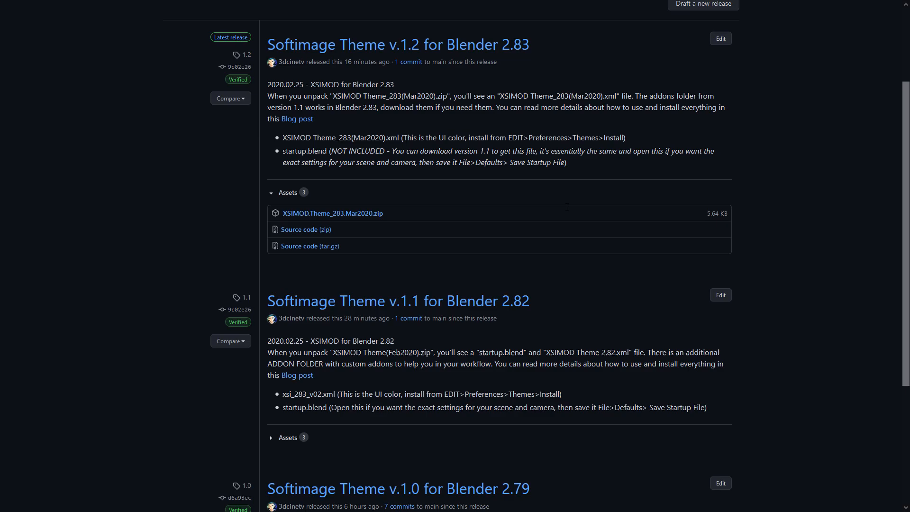
pyautogui.scroll(-3)
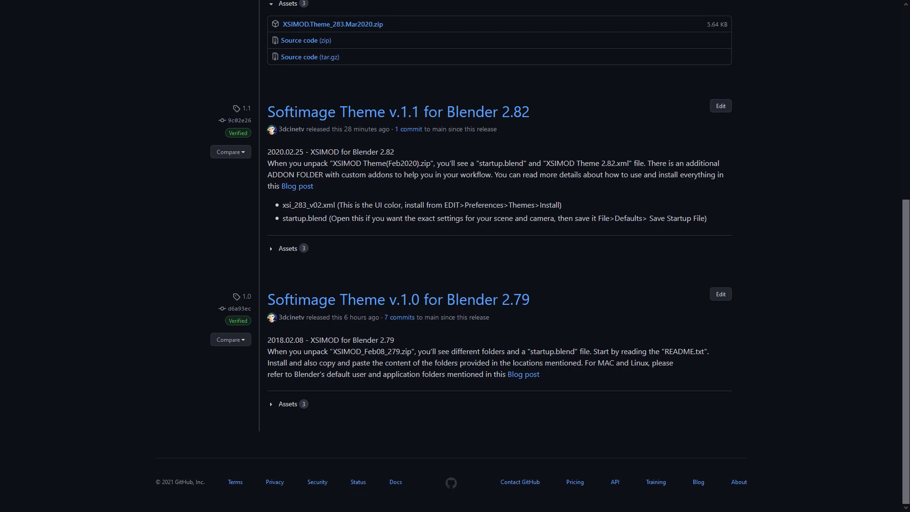
pyautogui.doubleClick(366, 351)
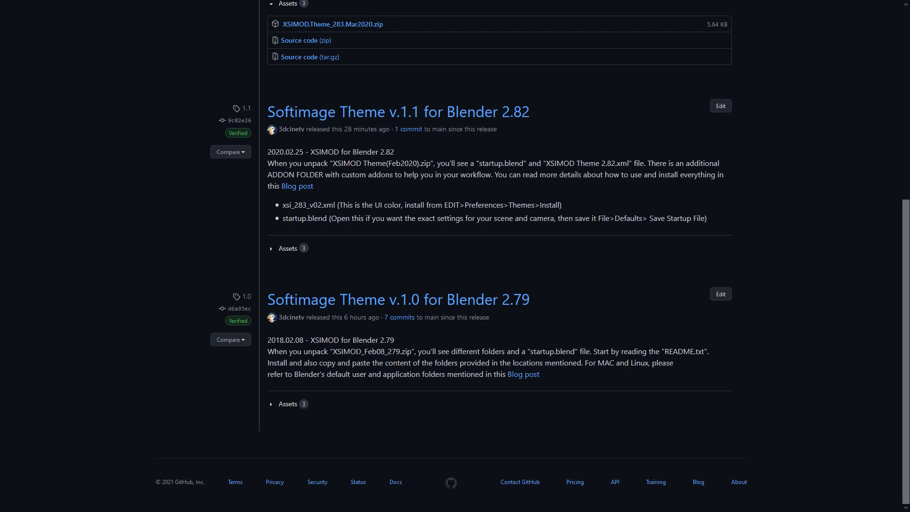
pyautogui.moveTo(284, 306)
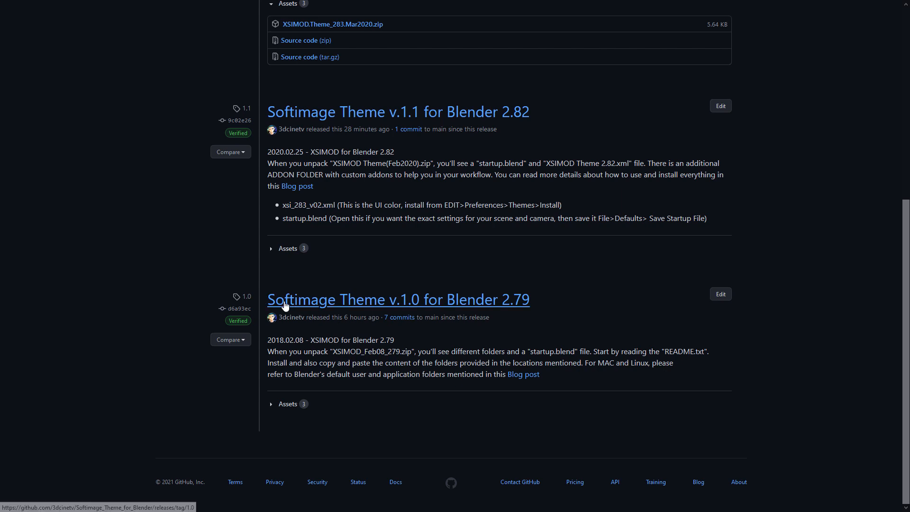
pyautogui.moveTo(407, 305)
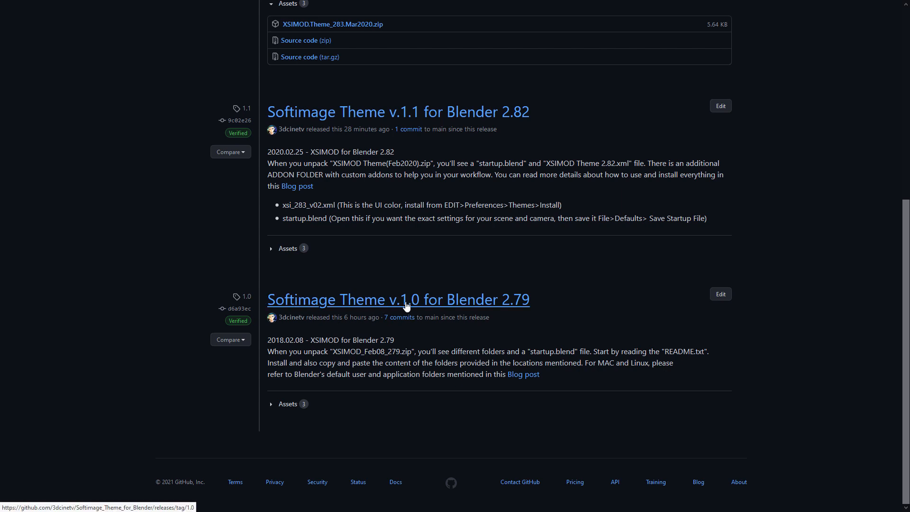
pyautogui.scroll(3)
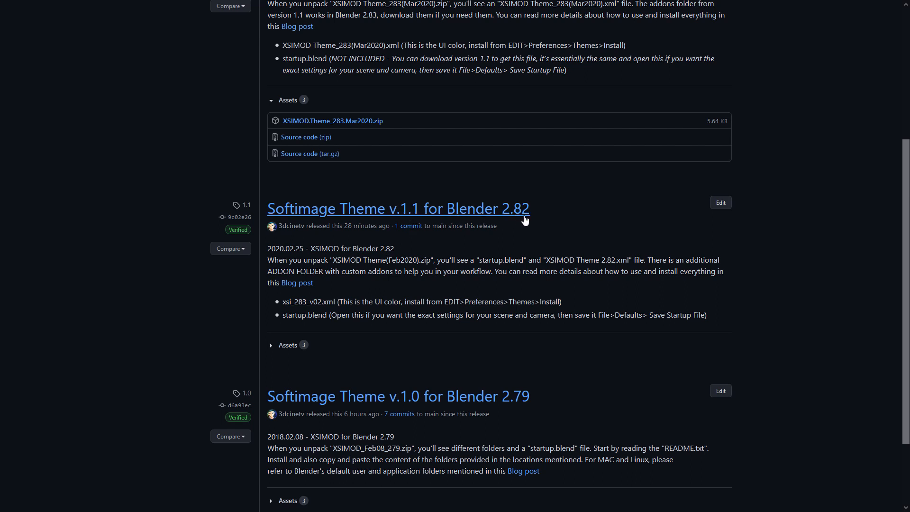
pyautogui.moveTo(560, 231)
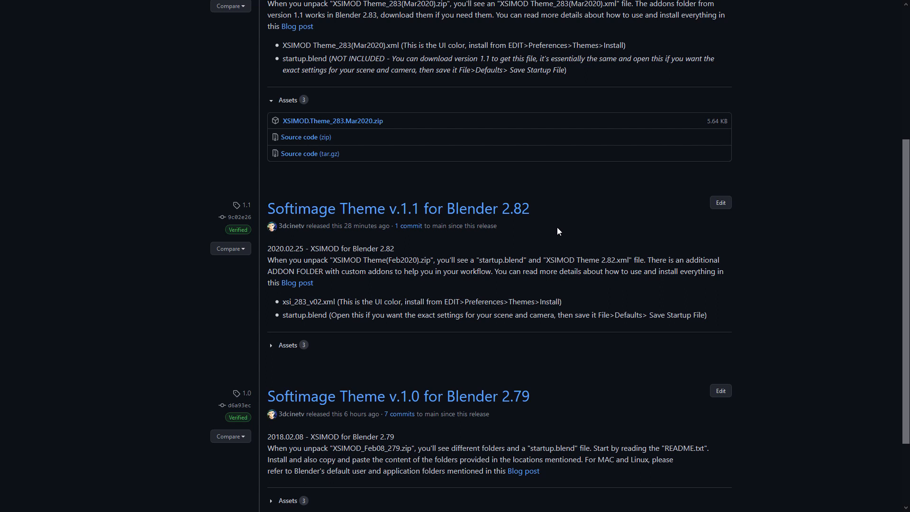
pyautogui.moveTo(551, 231)
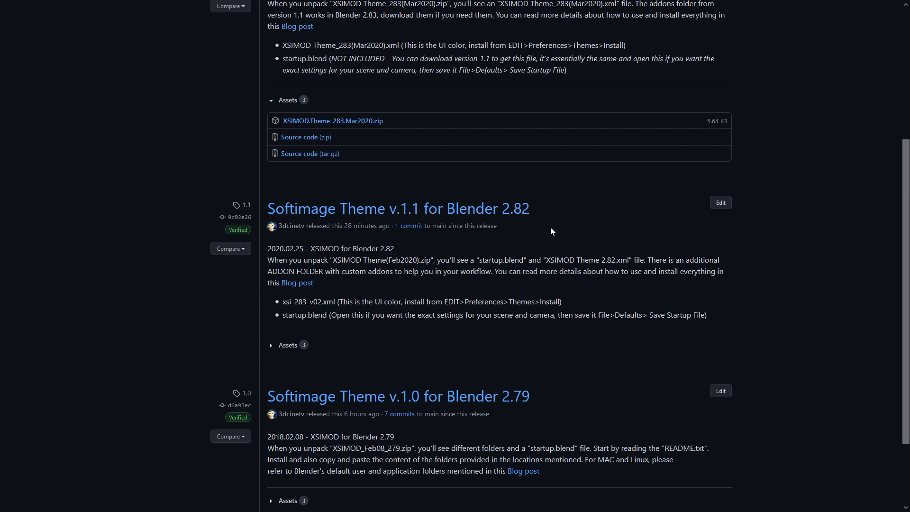
pyautogui.scroll(3)
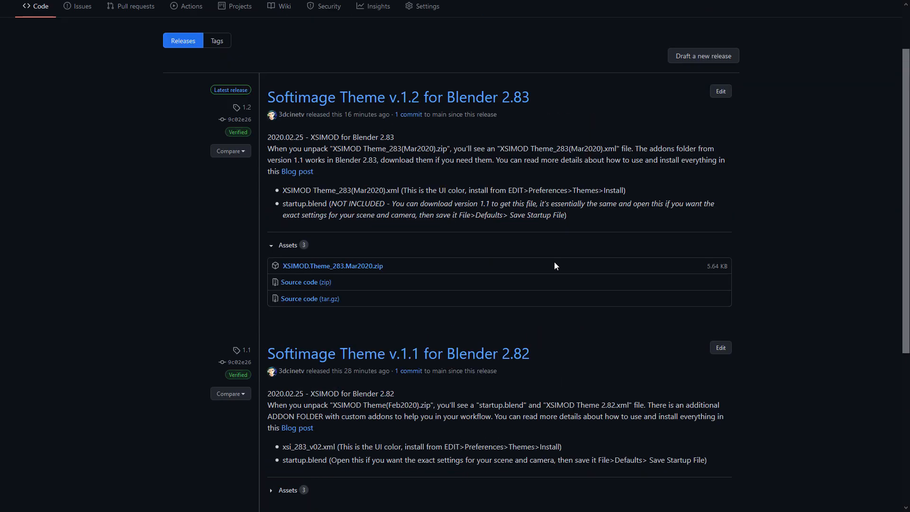
pyautogui.moveTo(269, 103)
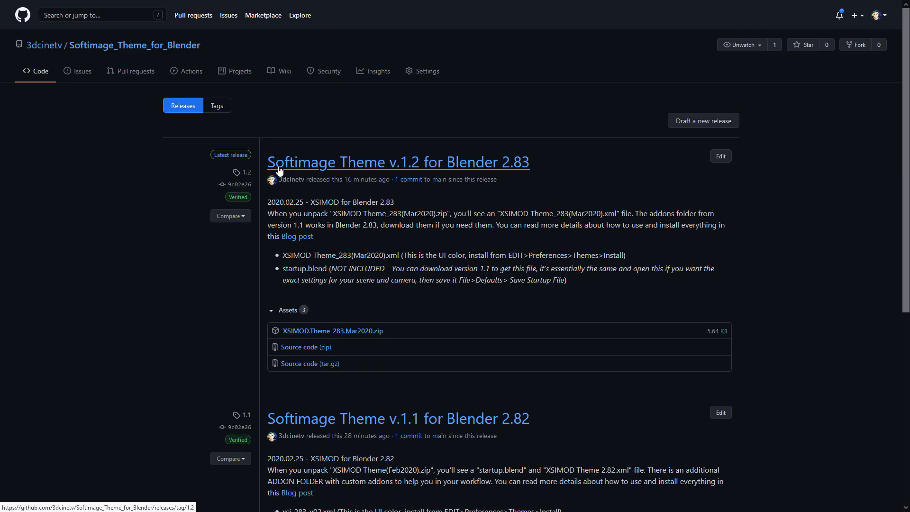
pyautogui.moveTo(440, 169)
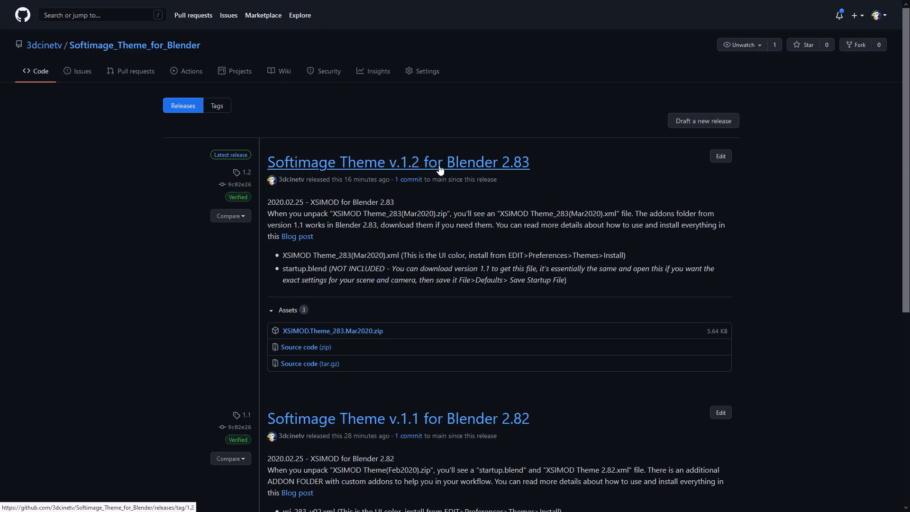
pyautogui.moveTo(765, 227)
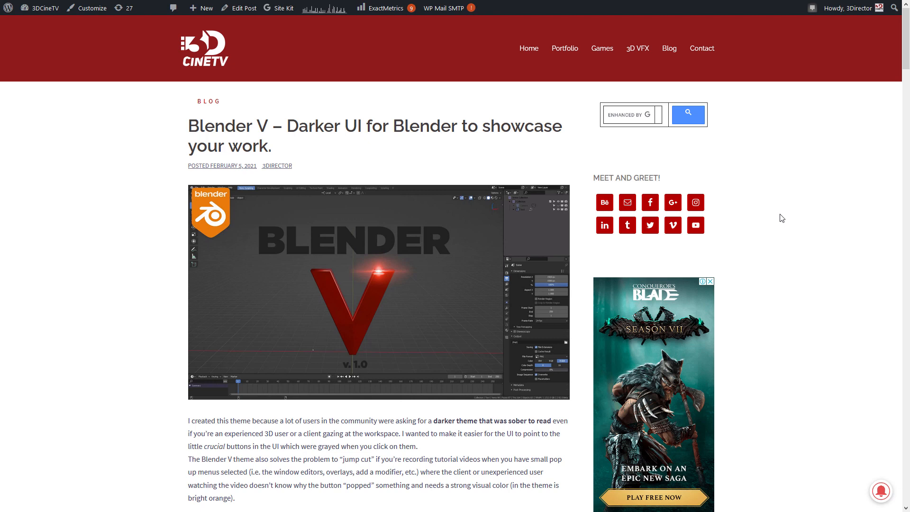
pyautogui.moveTo(286, 126)
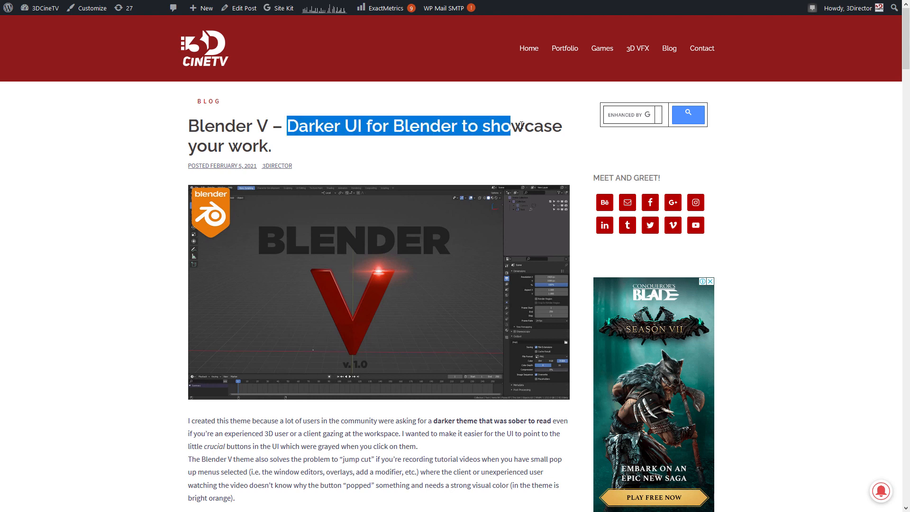
# Scroll through the 'Blender V – Darker UI' post's screenshots and back up to its title
pyautogui.scroll(-3)
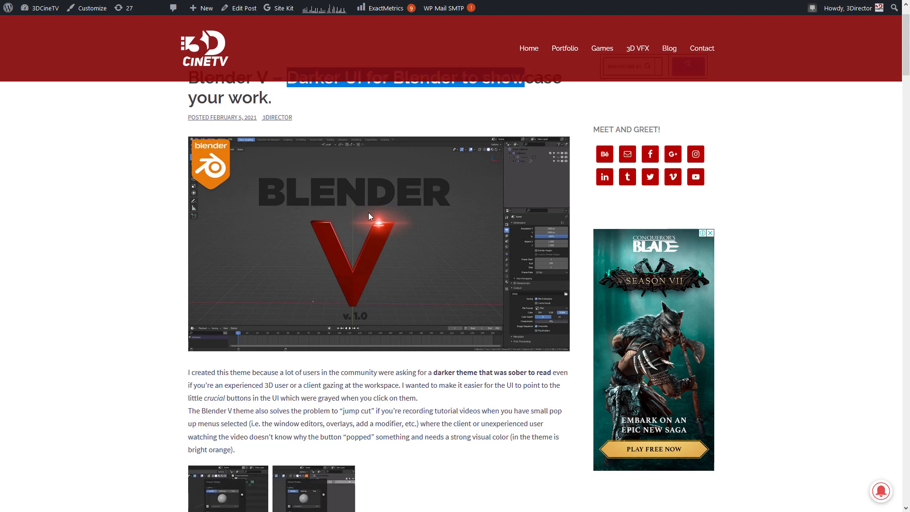
pyautogui.moveTo(405, 290)
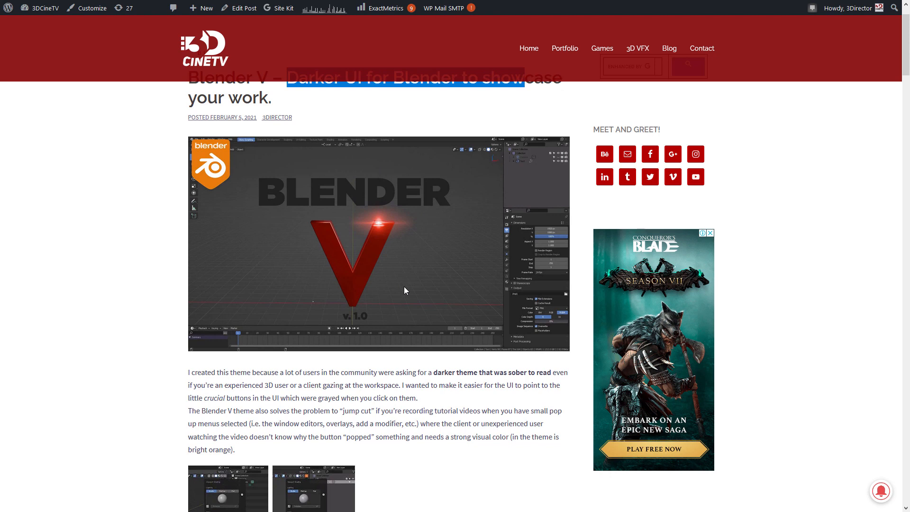
pyautogui.moveTo(409, 248)
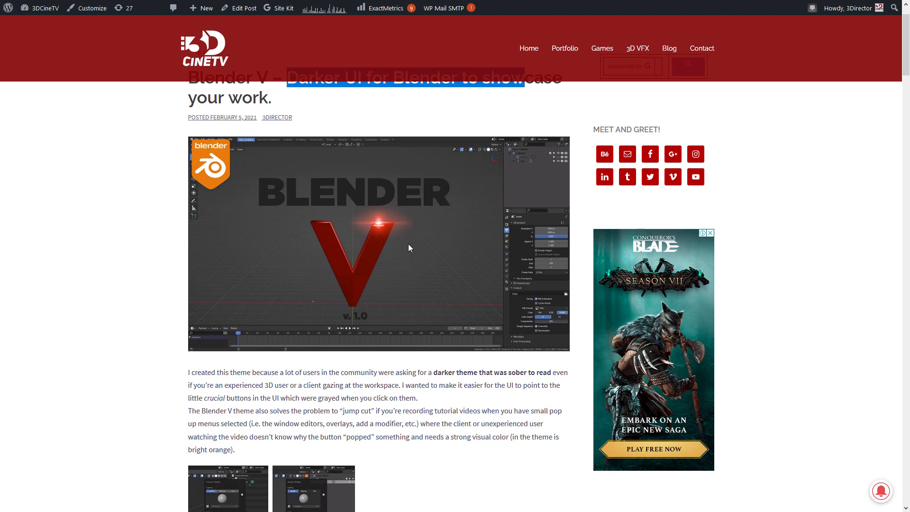
pyautogui.scroll(3)
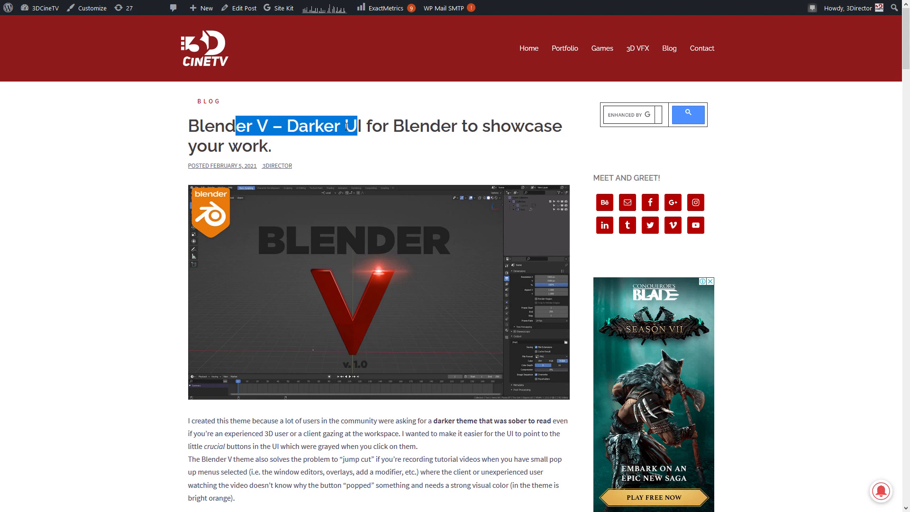
pyautogui.moveTo(377, 118)
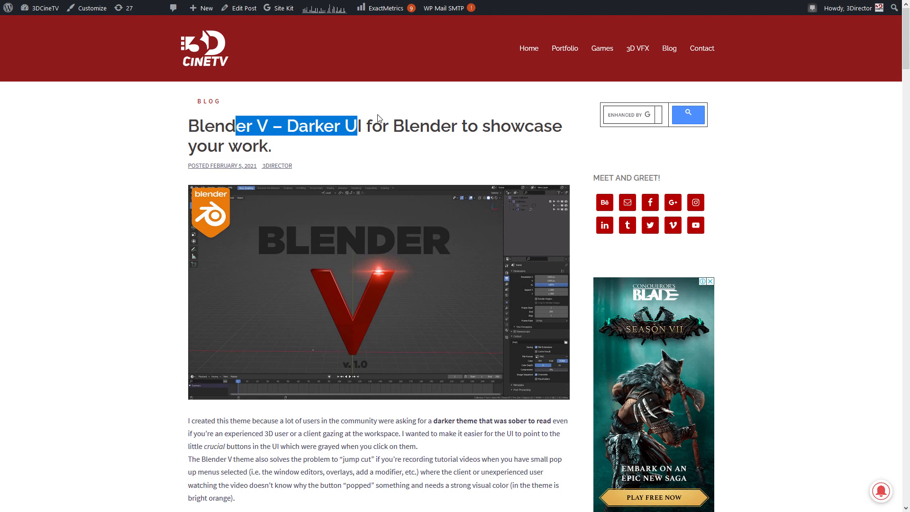
pyautogui.scroll(-3)
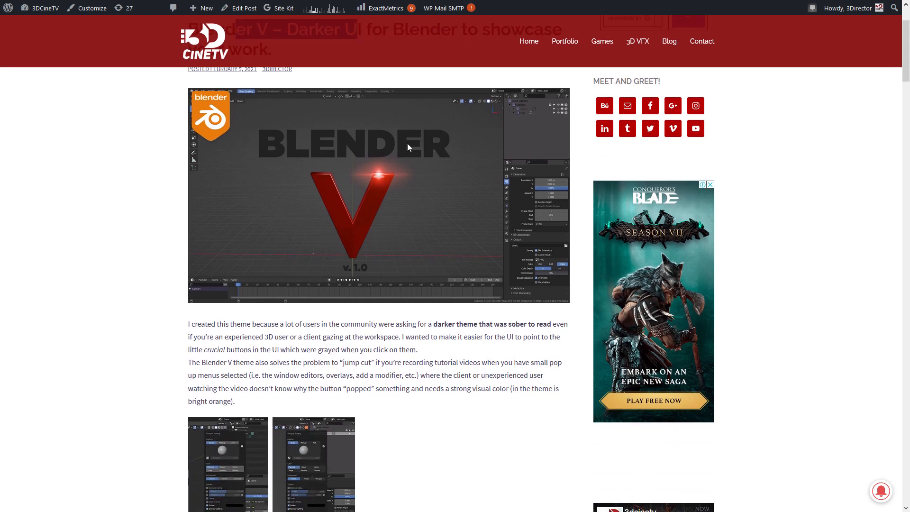
pyautogui.scroll(-3)
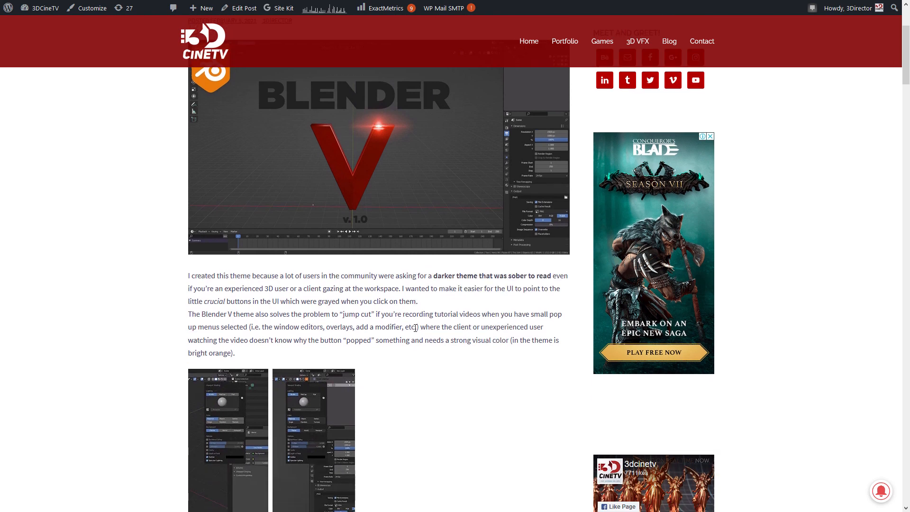
pyautogui.scroll(-3)
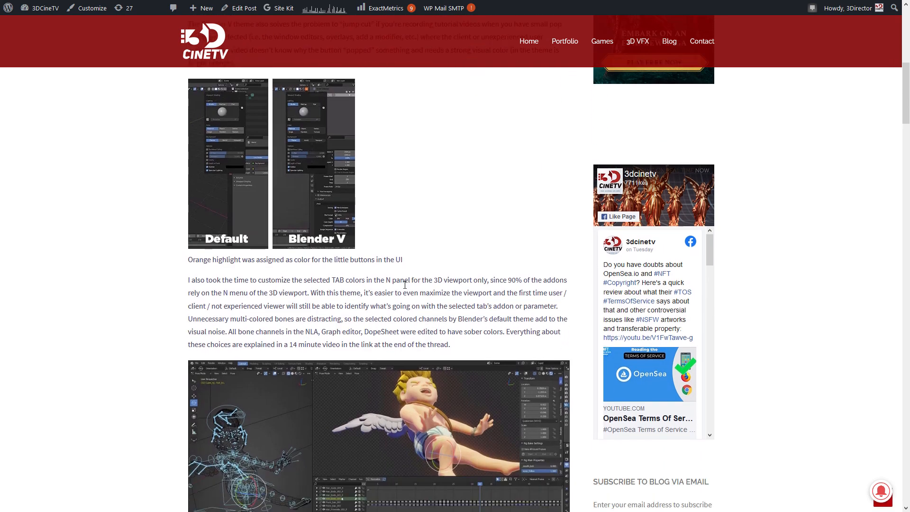
pyautogui.scroll(-3)
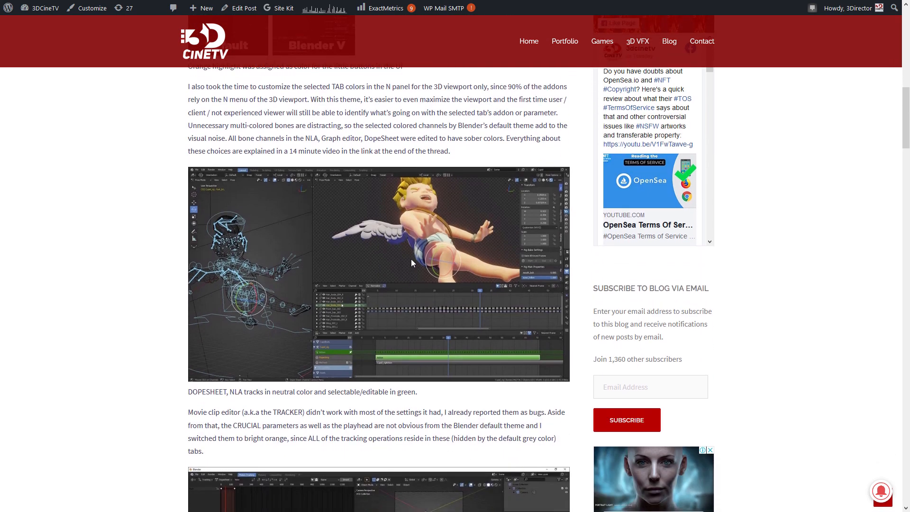
pyautogui.scroll(-3)
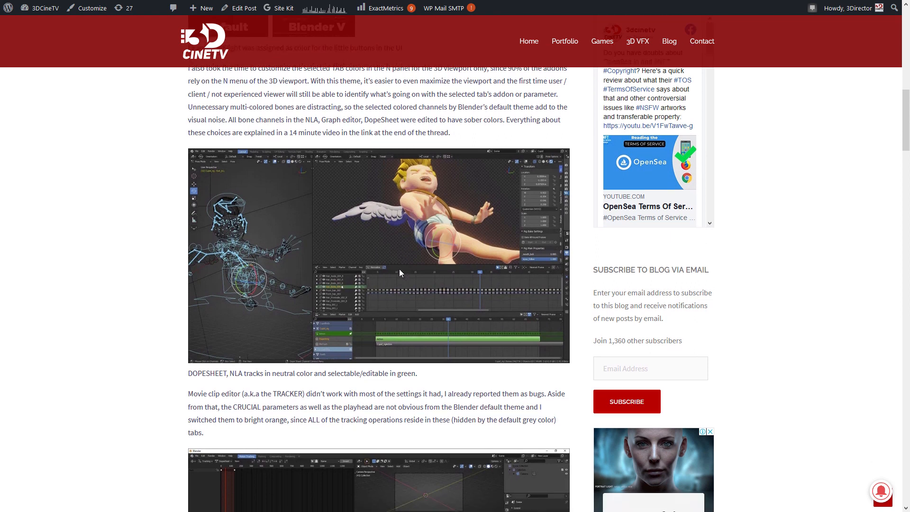
pyautogui.scroll(-3)
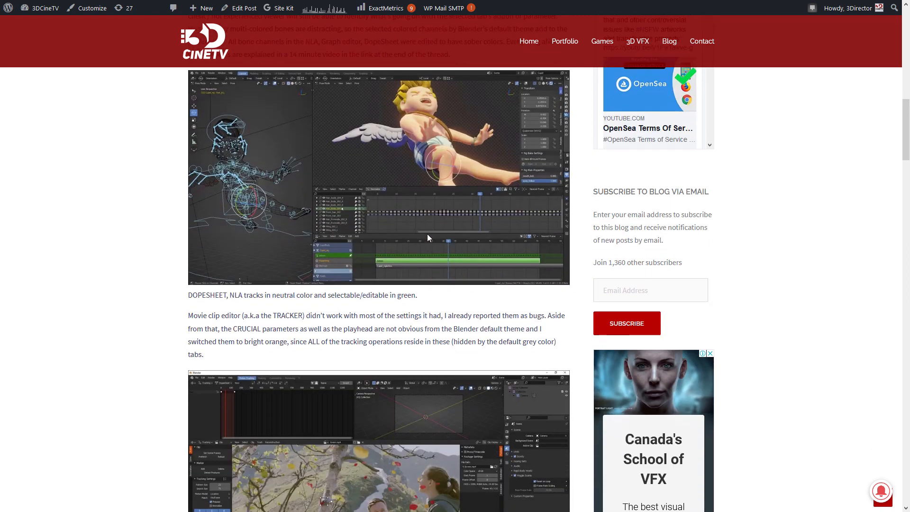
pyautogui.scroll(-3)
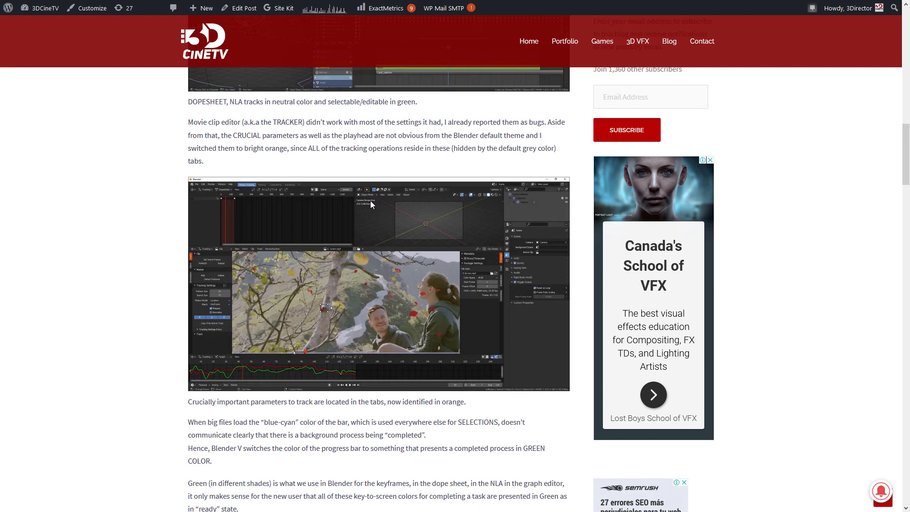
pyautogui.moveTo(423, 214)
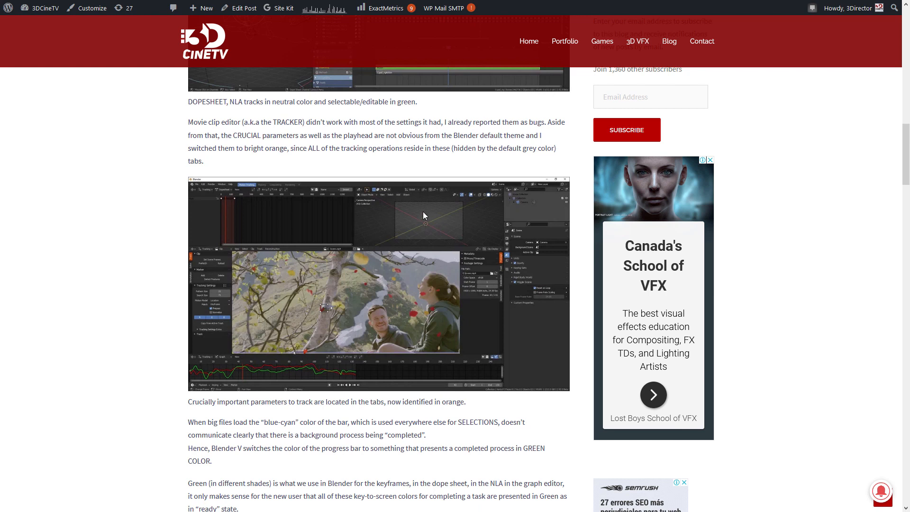
pyautogui.moveTo(416, 252)
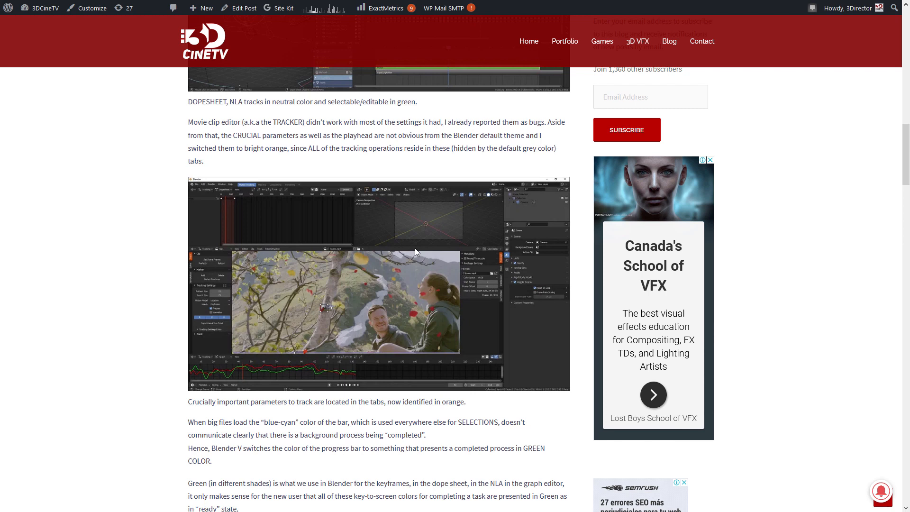
pyautogui.scroll(-3)
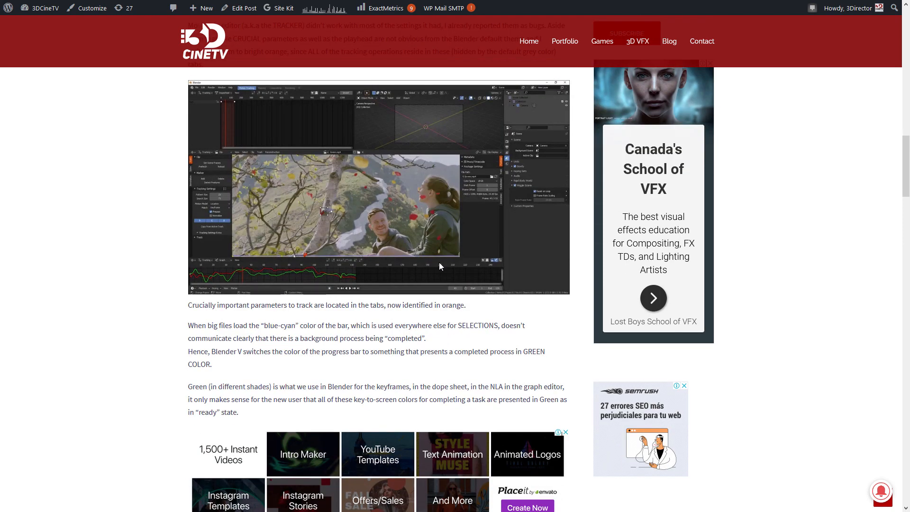
pyautogui.scroll(-3)
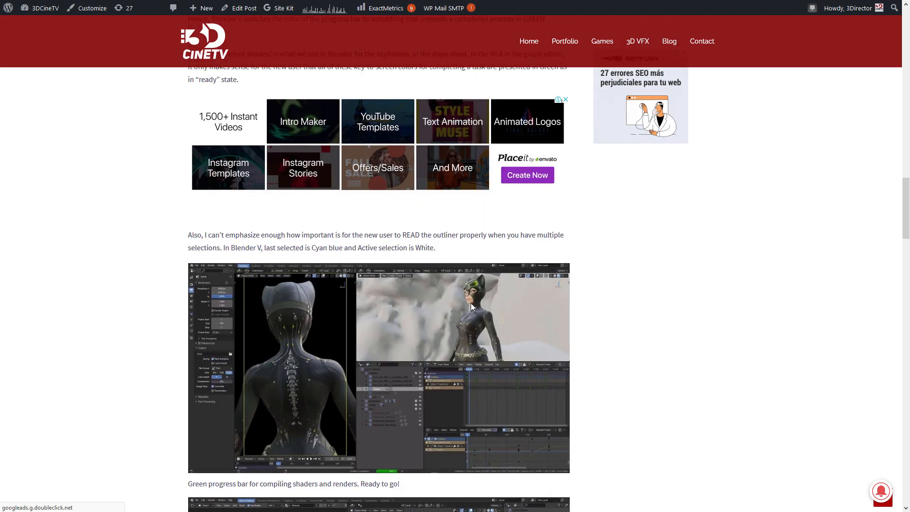
pyautogui.scroll(-3)
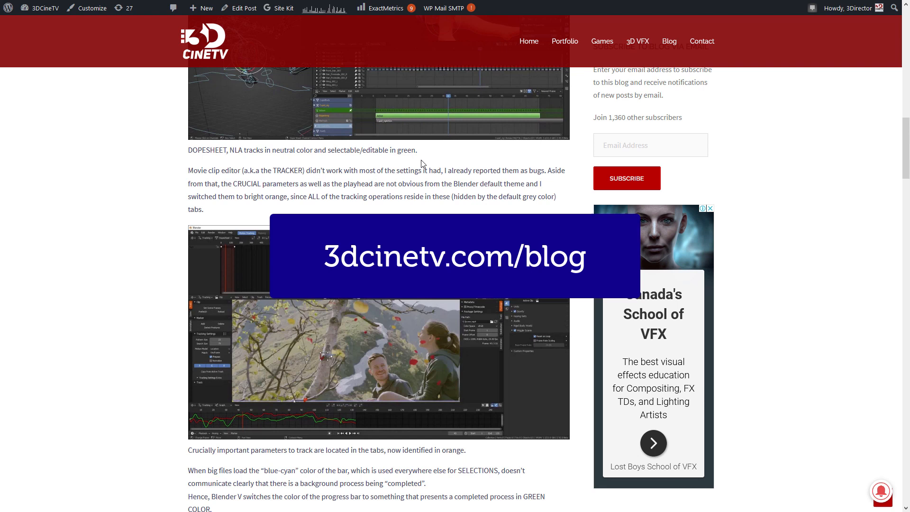
pyautogui.scroll(3)
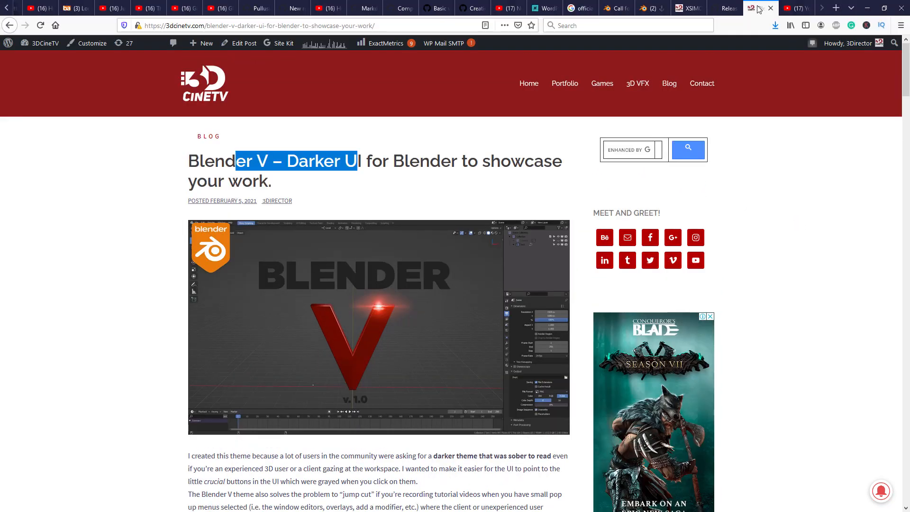
# Go to the theme repository's releases tab, then the 3dcinetv profile Overview
pyautogui.click(725, 7)
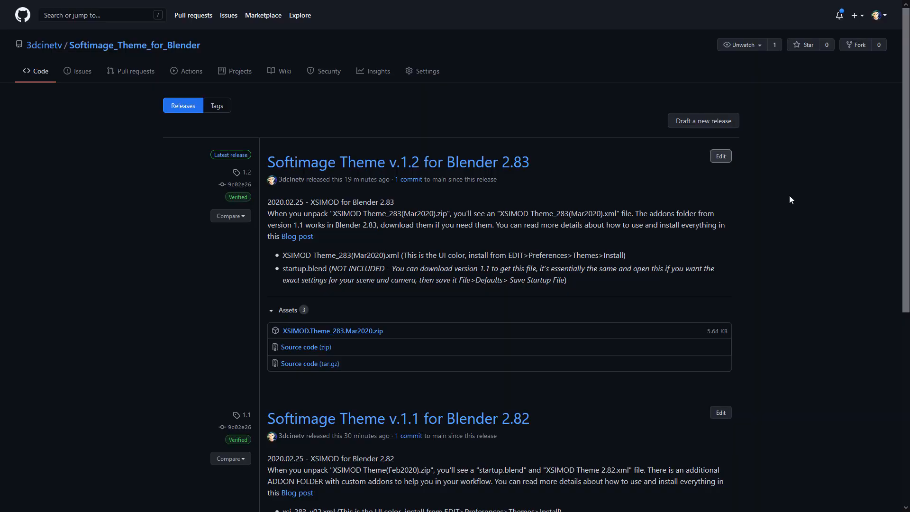
pyautogui.click(43, 44)
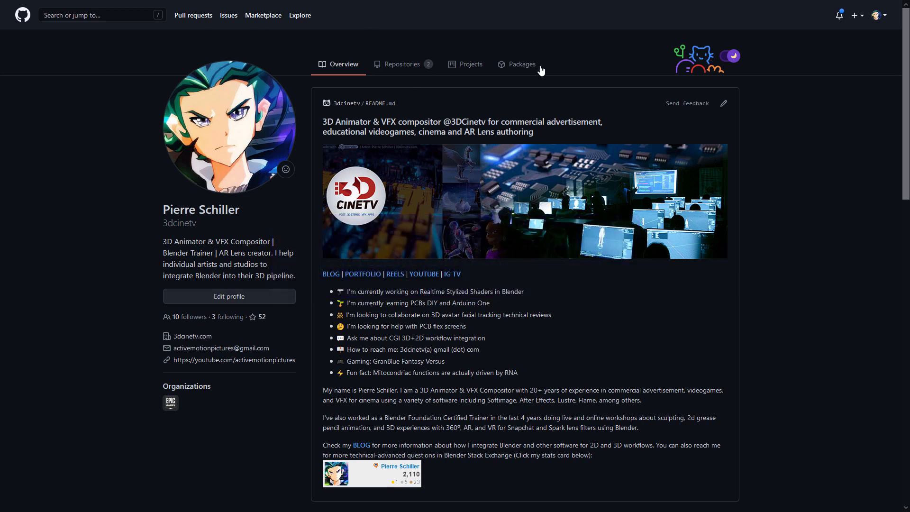
# Open 3dcinetv/Softimage_Theme_for_Blender from the profile's Contribution activity feed
pyautogui.scroll(-3)
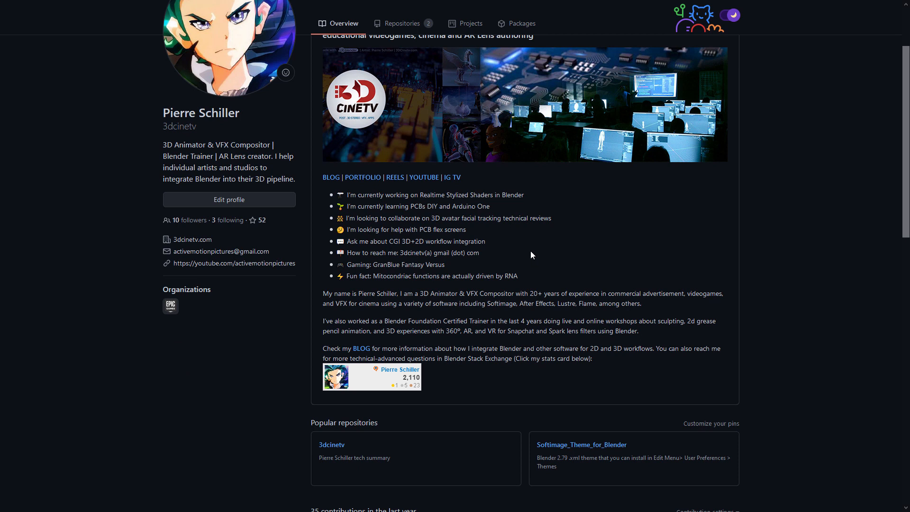
pyautogui.scroll(-3)
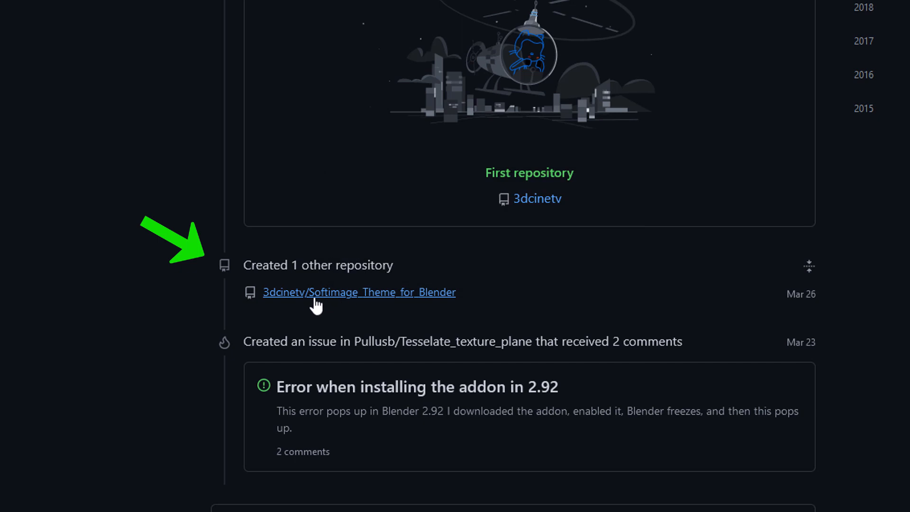
pyautogui.scroll(3)
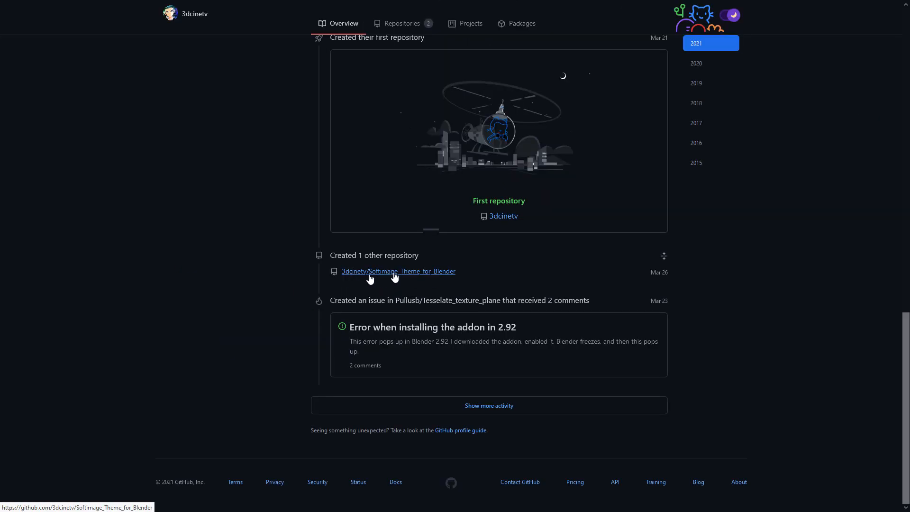
pyautogui.click(399, 271)
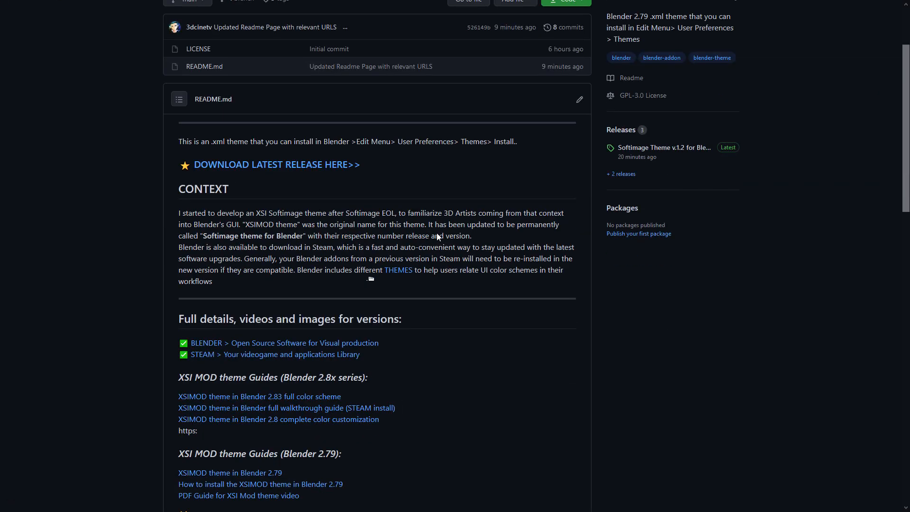
pyautogui.scroll(-3)
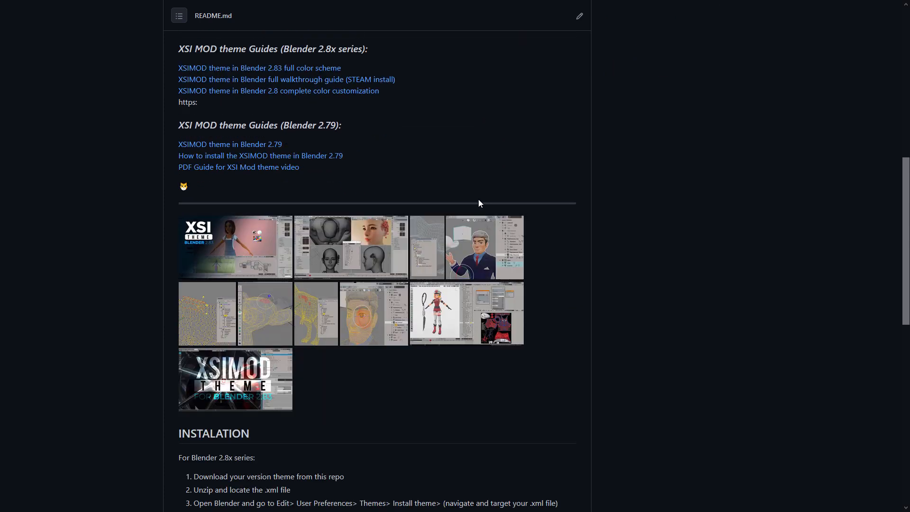
pyautogui.scroll(3)
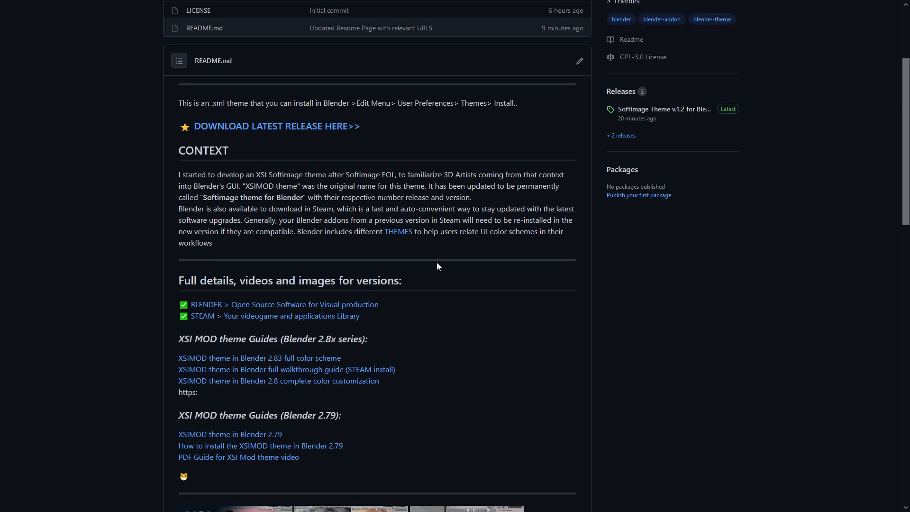
pyautogui.scroll(3)
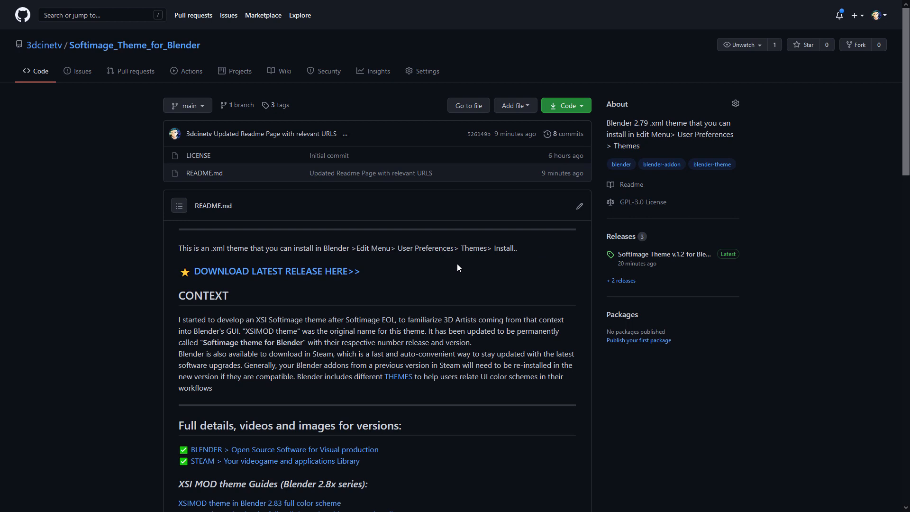
pyautogui.scroll(-3)
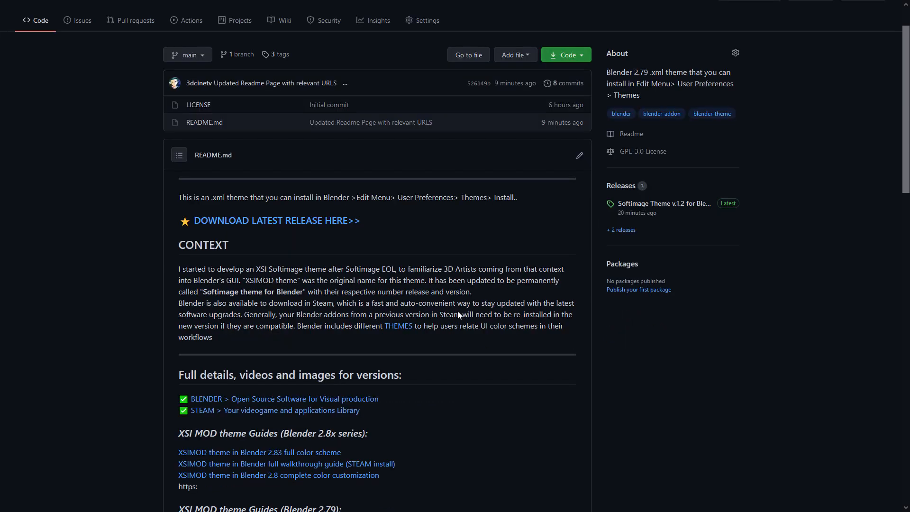
pyautogui.scroll(3)
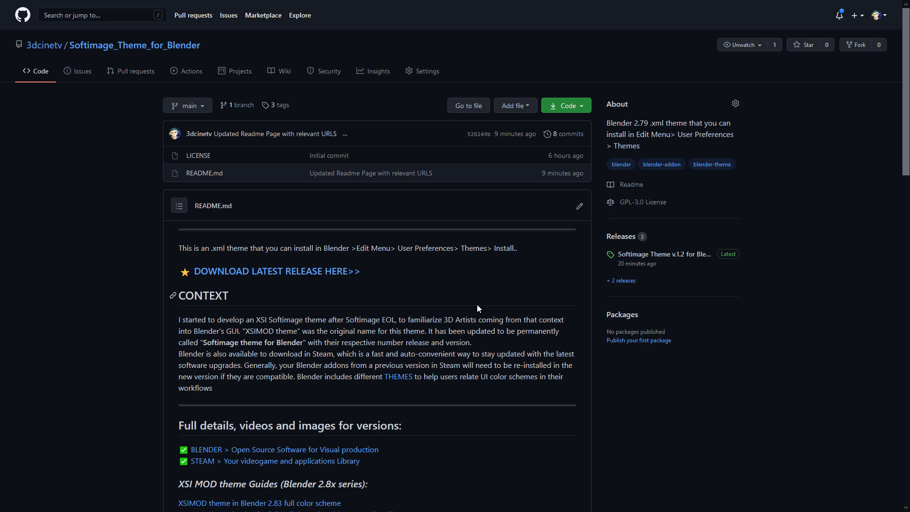
pyautogui.scroll(-3)
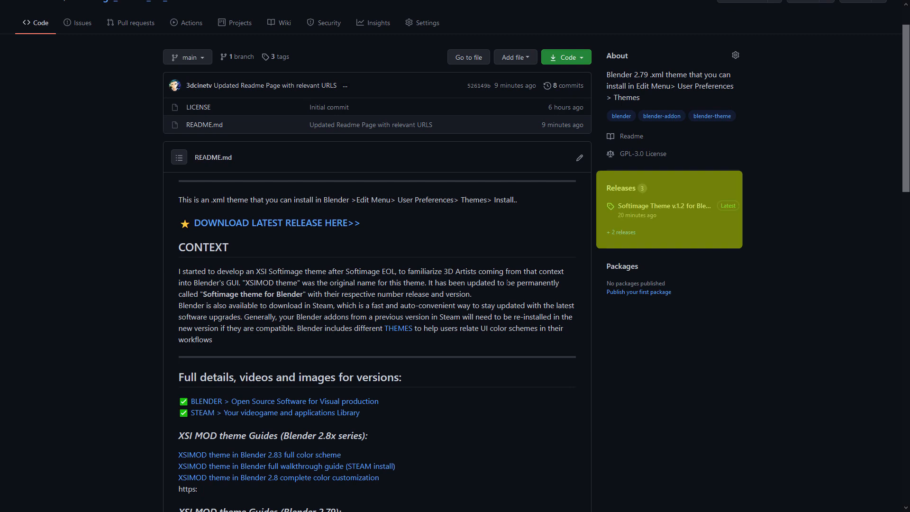
pyautogui.scroll(3)
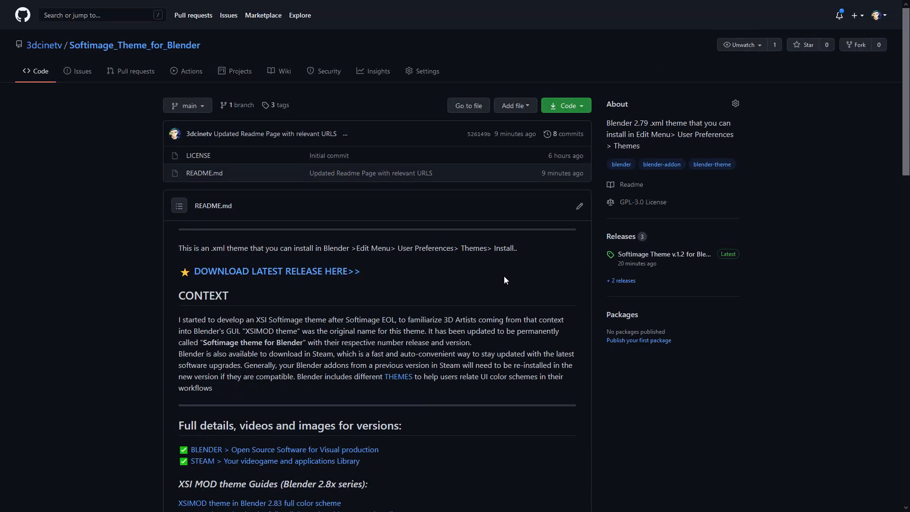